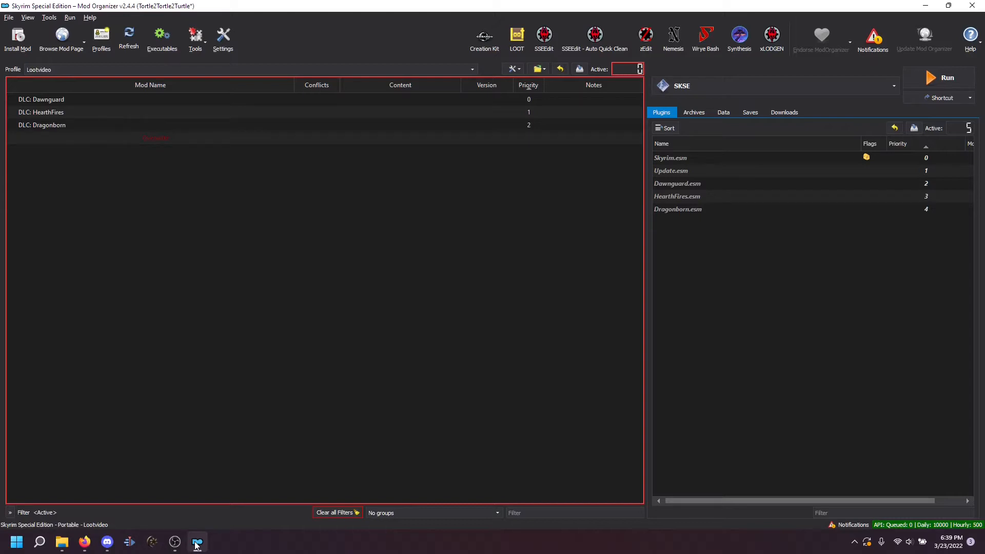
pyautogui.moveTo(225, 512)
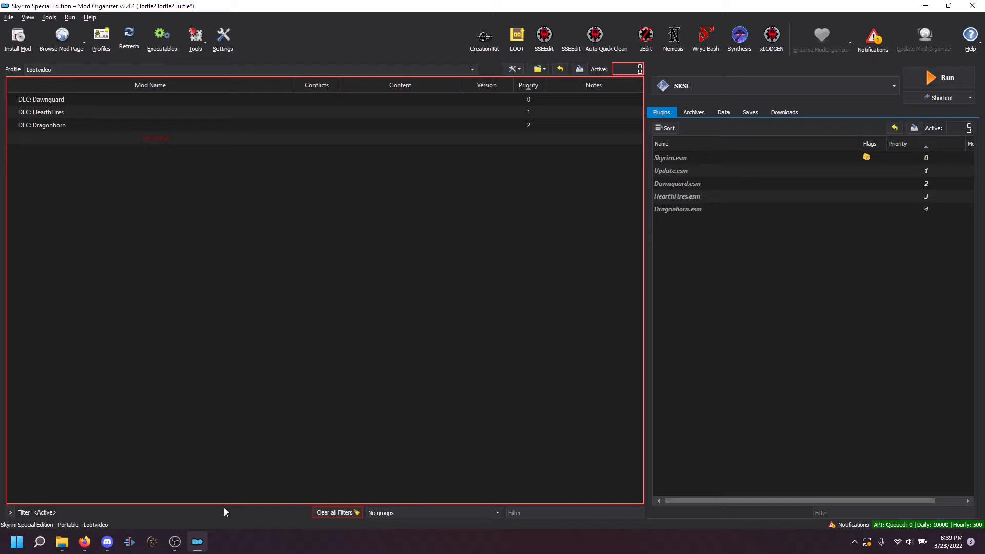
pyautogui.moveTo(317, 434)
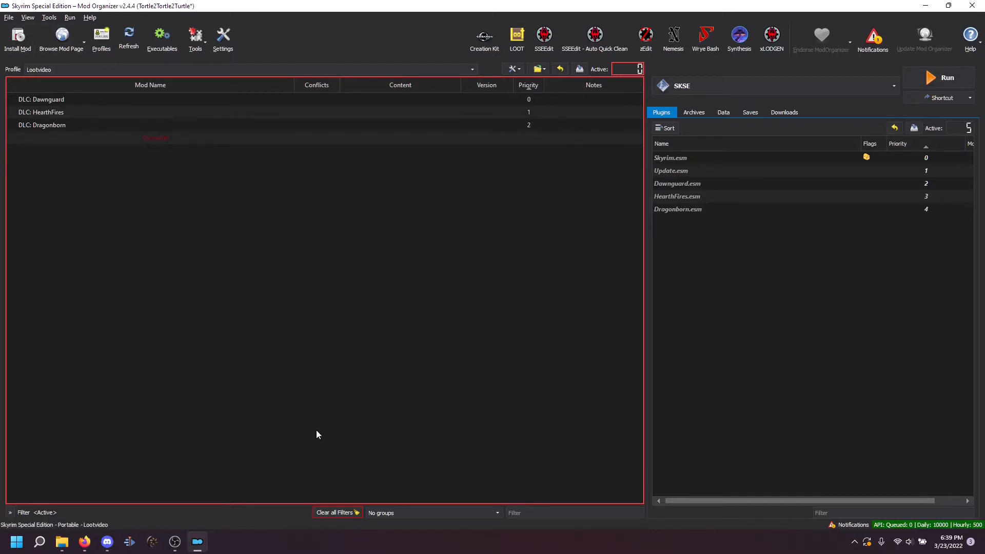
# Pick LOOT in Mod Organizer 2's executables list, replacing SKSE for the Lootvideo profile.
pyautogui.click(676, 183)
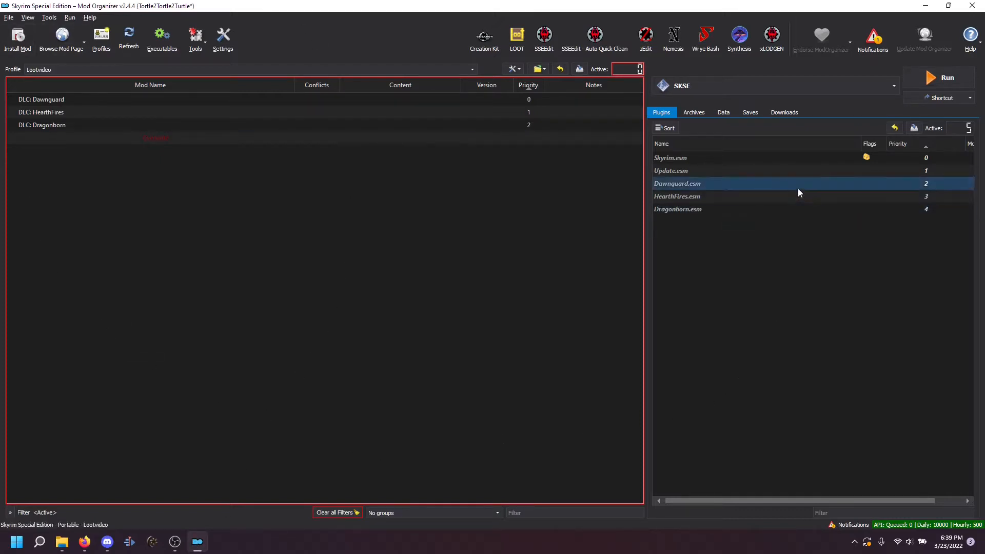
pyautogui.moveTo(738, 87)
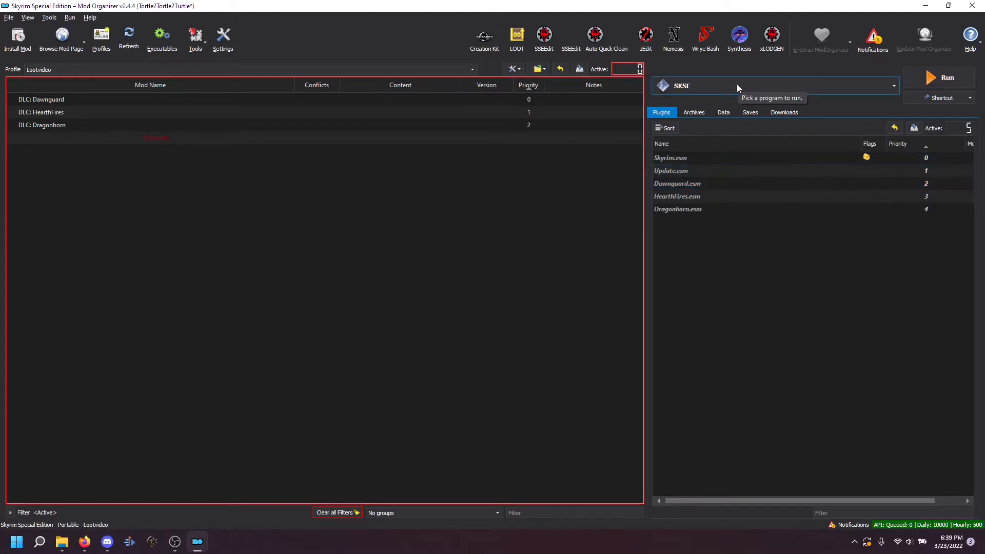
pyautogui.click(892, 86)
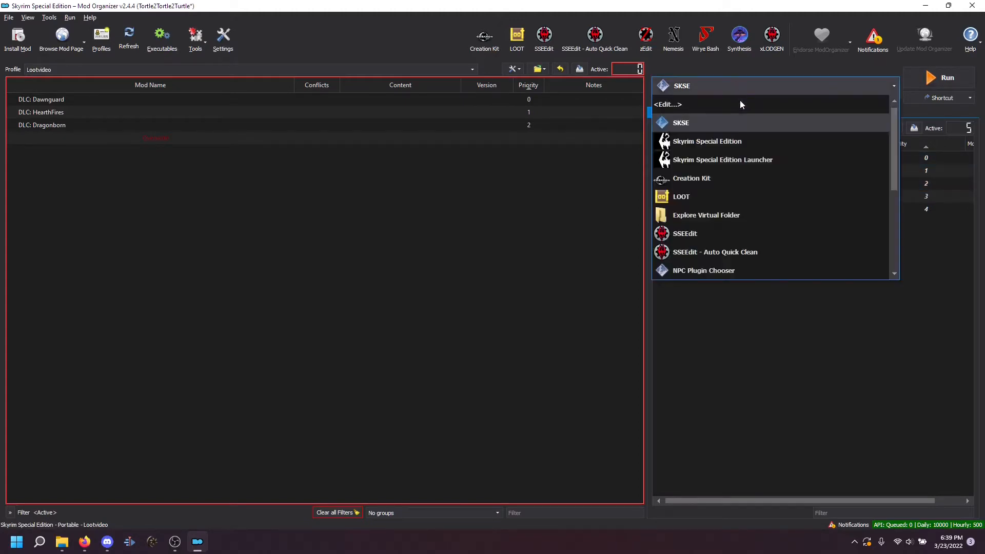
pyautogui.moveTo(741, 196)
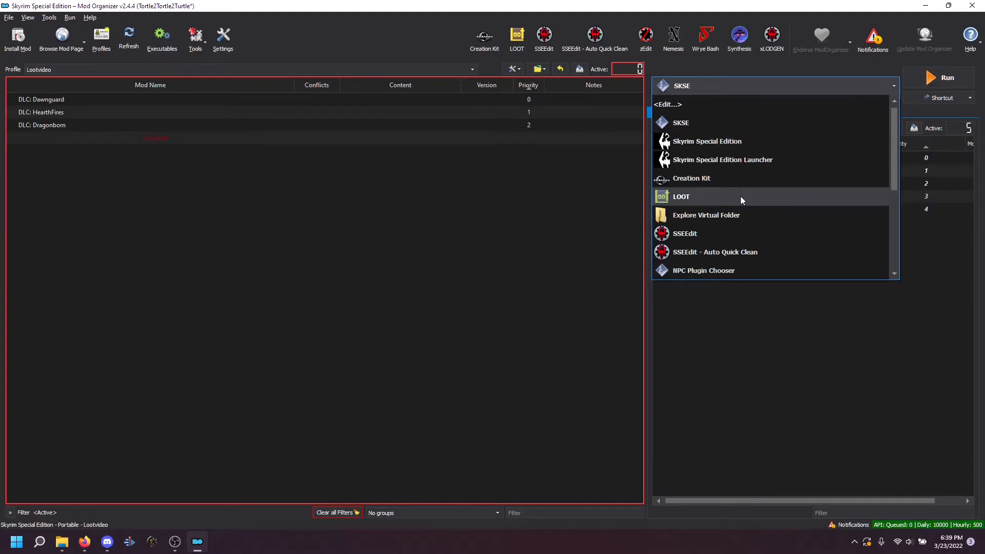
pyautogui.click(681, 196)
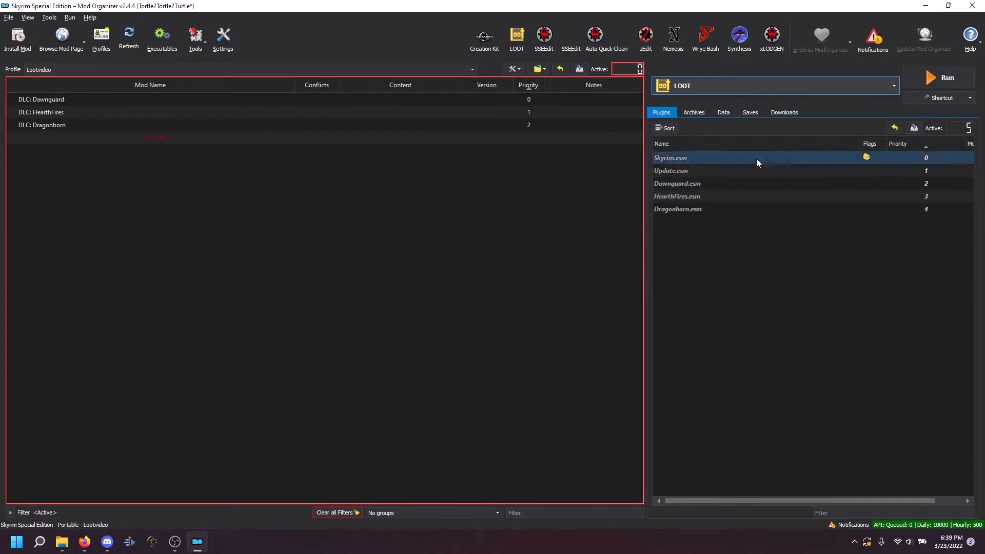
pyautogui.moveTo(936, 78)
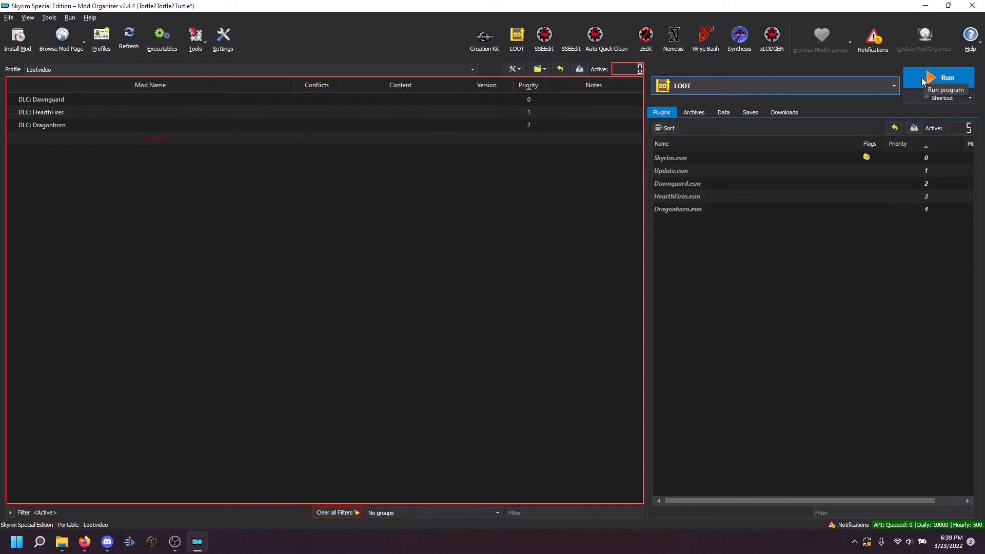
# Launch LOOT and keep TES V: Skyrim Special Edition as the managed game.
pyautogui.click(947, 78)
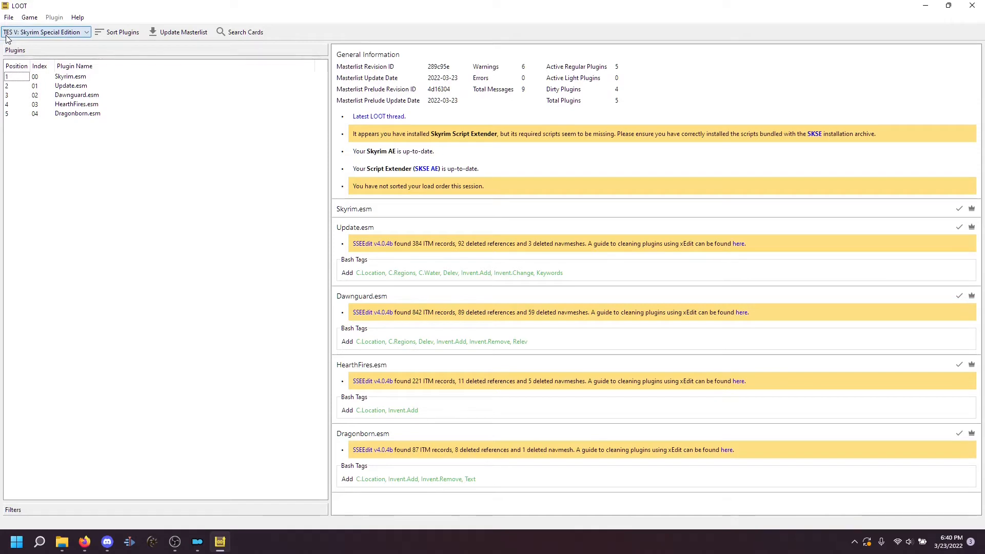
pyautogui.moveTo(51, 34)
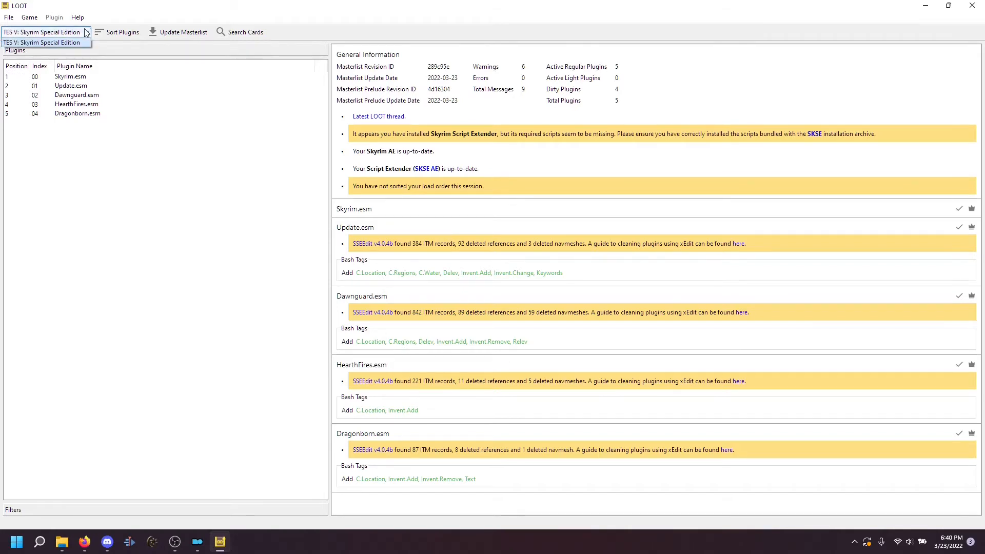
pyautogui.click(43, 32)
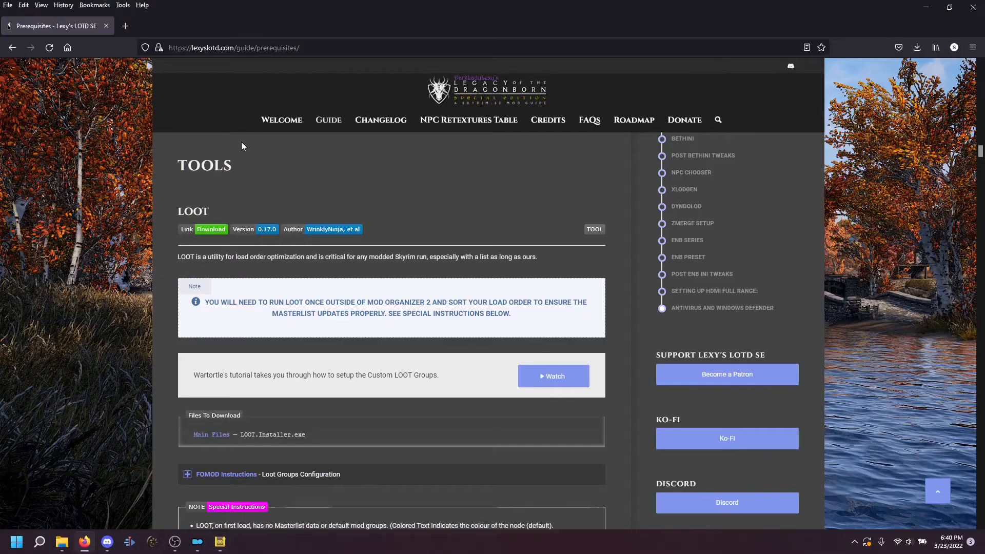
pyautogui.moveTo(292, 356)
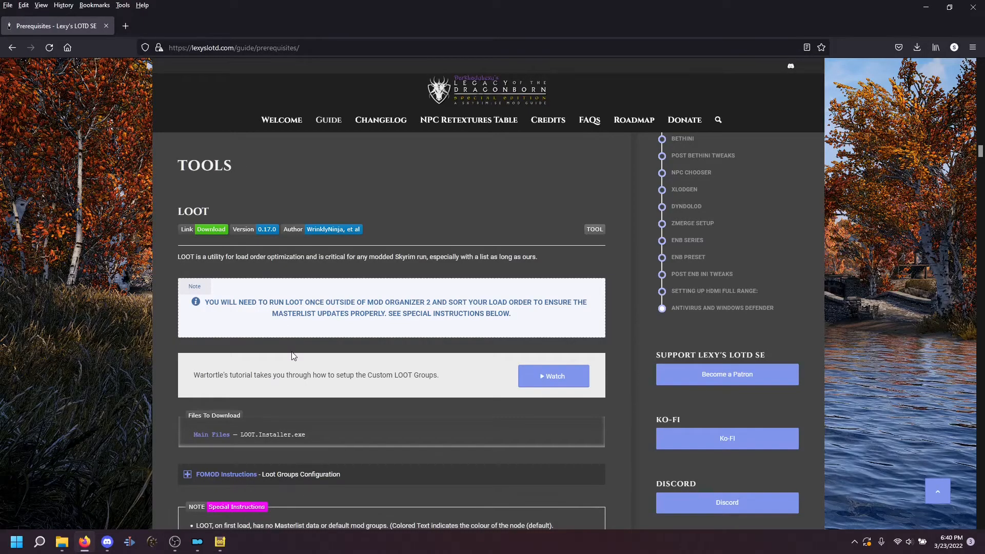
pyautogui.moveTo(132, 303)
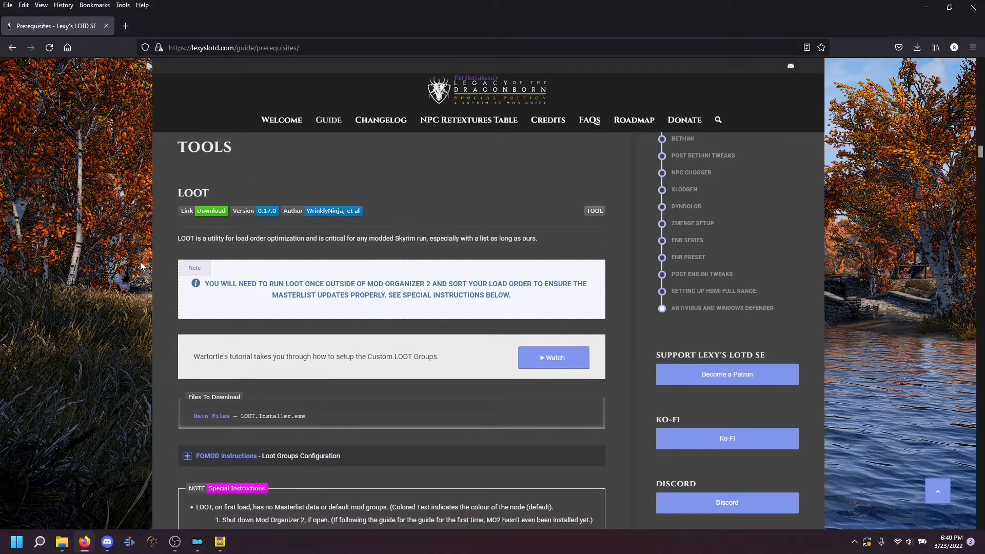
# Scroll the guide's Prerequisites page down to the LOOT Special Instructions list.
pyautogui.scroll(-3)
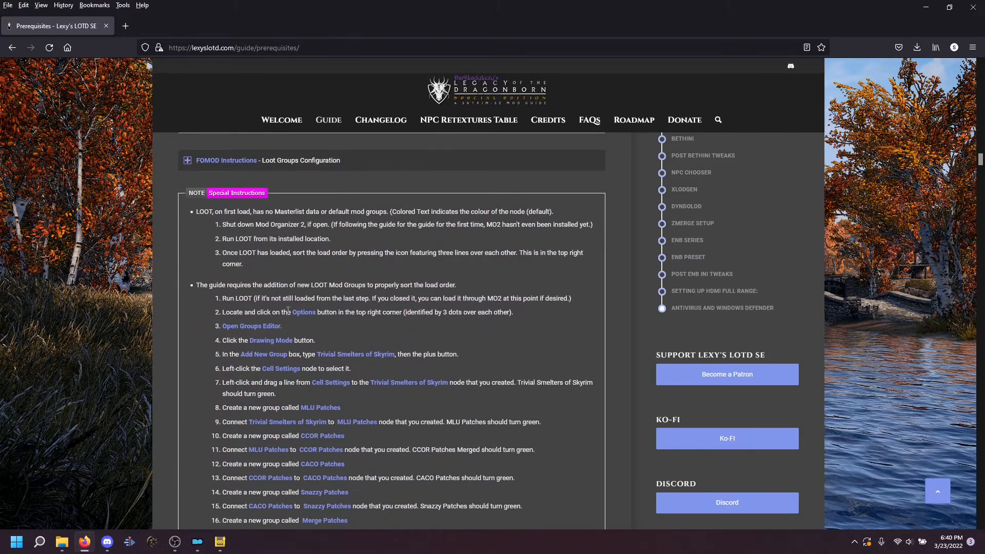
pyautogui.moveTo(211, 447)
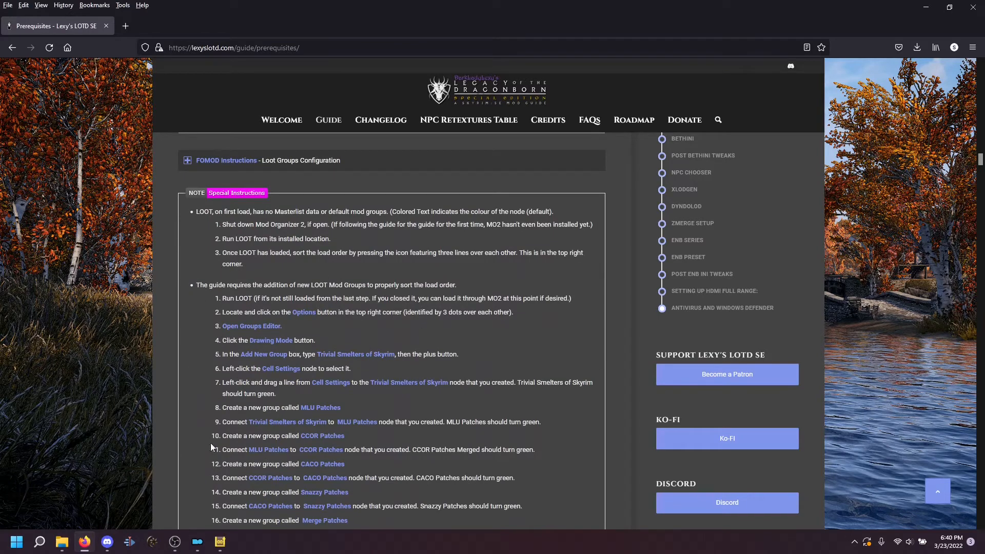
pyautogui.moveTo(415, 462)
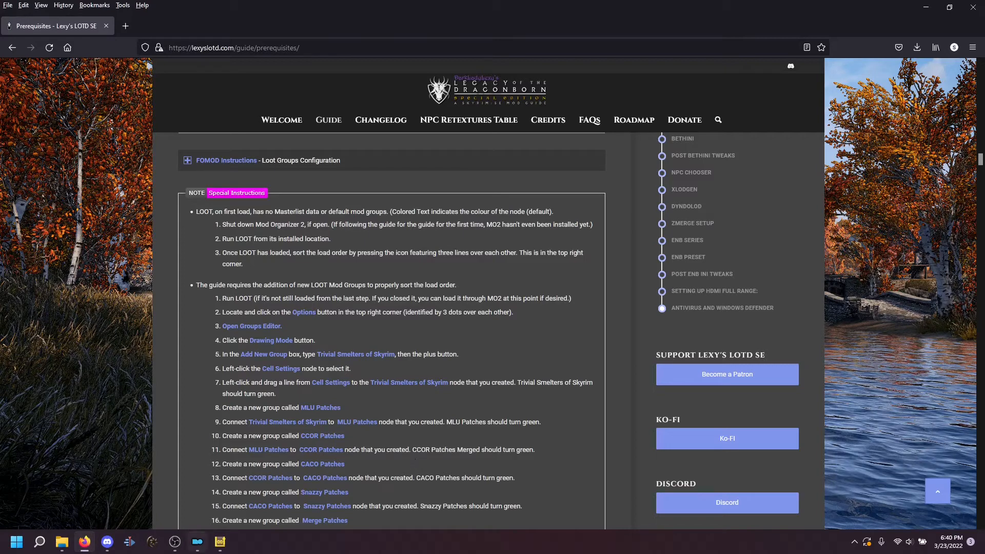
# Return to LOOT and open Game > Edit Groups to view the group chain from DLC.
pyautogui.click(221, 542)
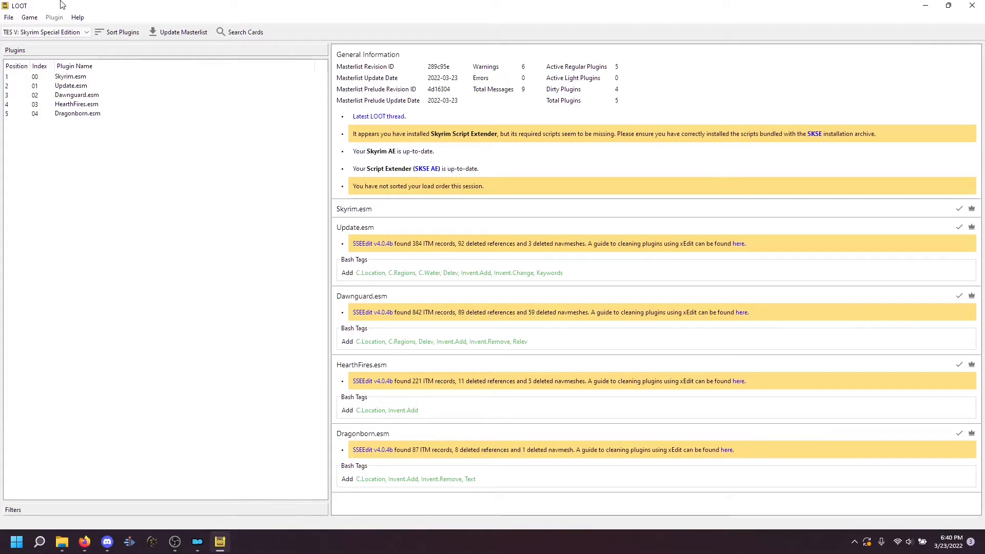
pyautogui.moveTo(28, 17)
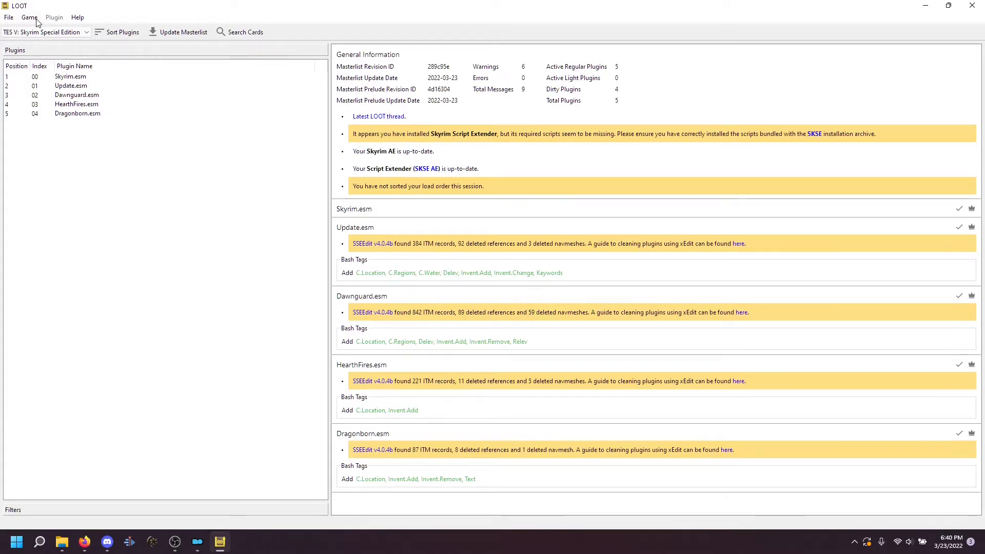
pyautogui.click(28, 16)
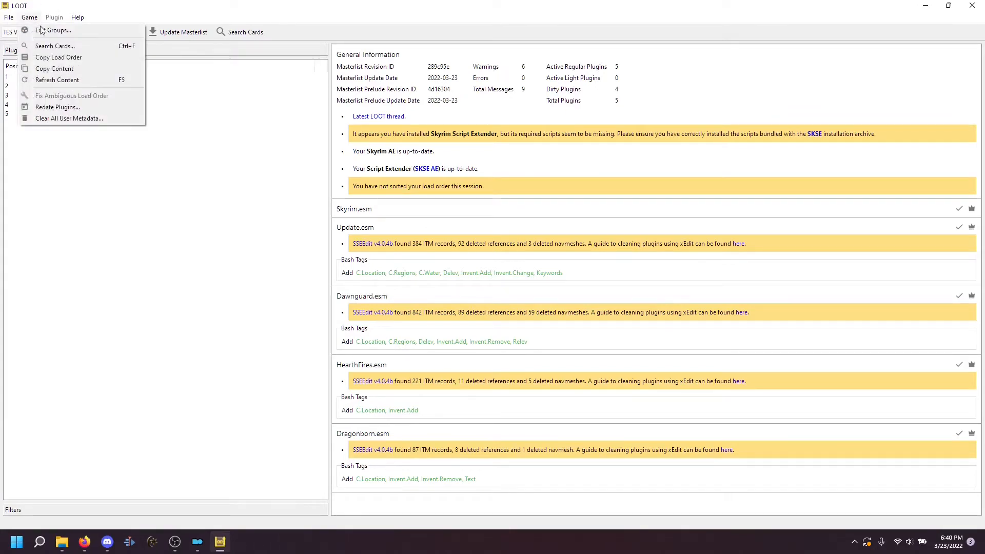
pyautogui.click(57, 30)
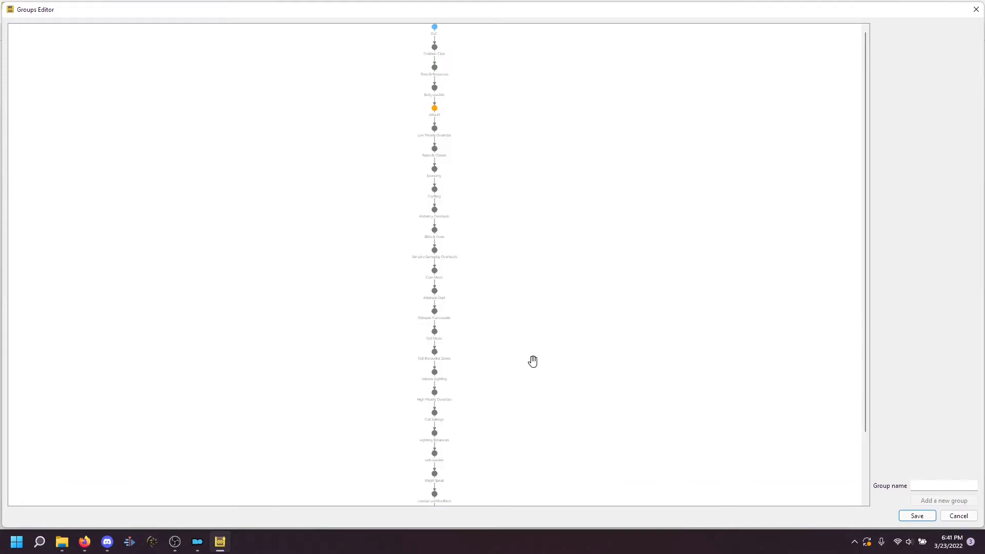
pyautogui.moveTo(531, 228)
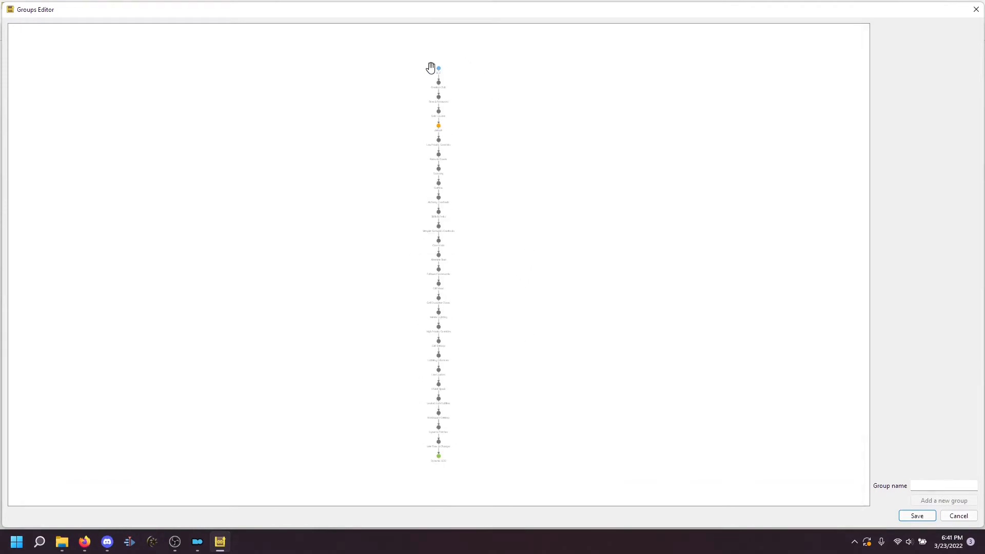
pyautogui.scroll(-3)
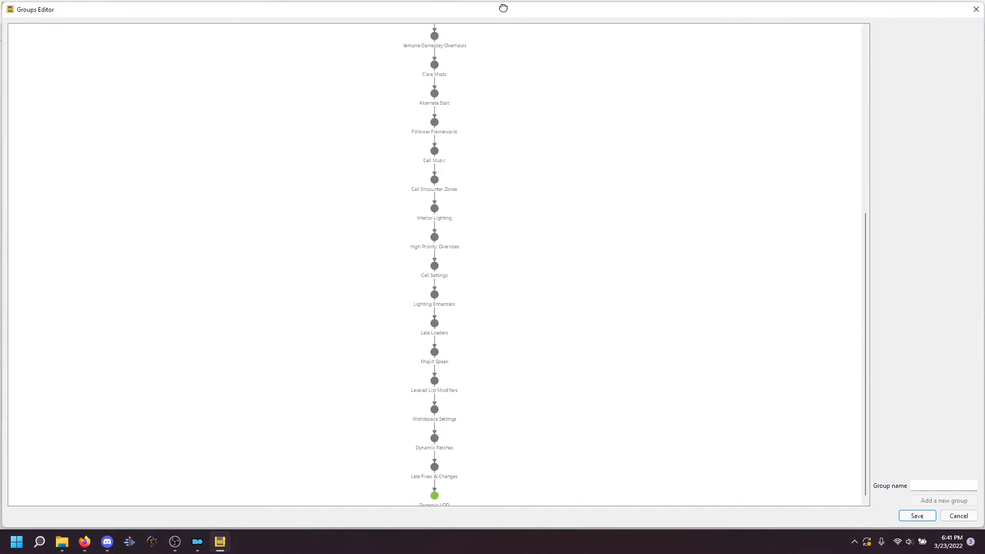
pyautogui.scroll(3)
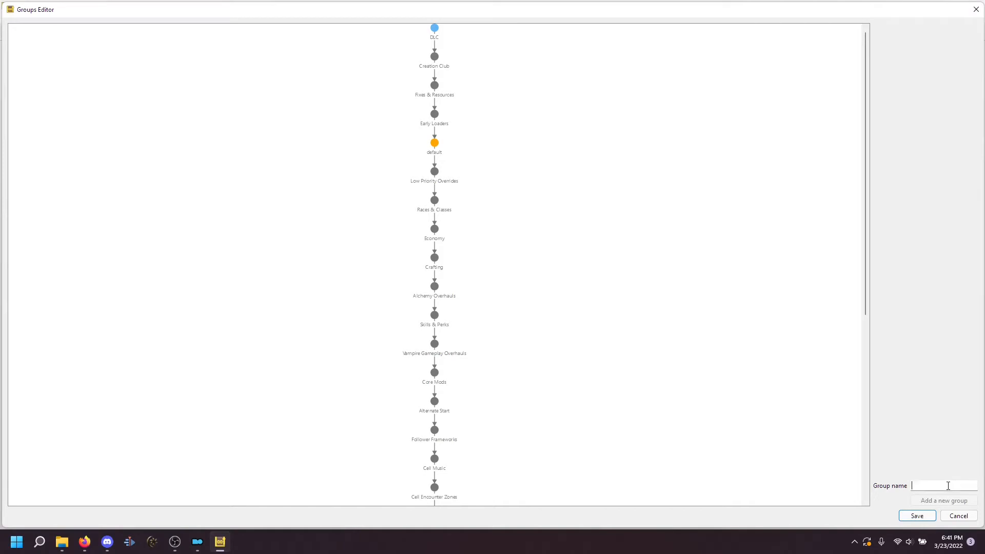
# Add a new group named 'Trivial Smelters of Skyrim' in the Groups Editor.
pyautogui.write('Trivial Smelters of Skyrim')
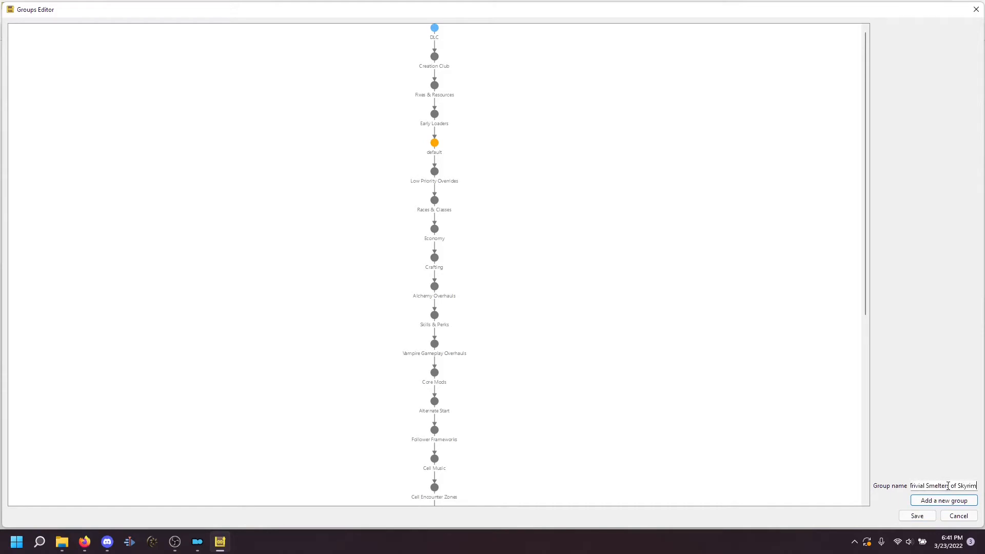
pyautogui.click(943, 500)
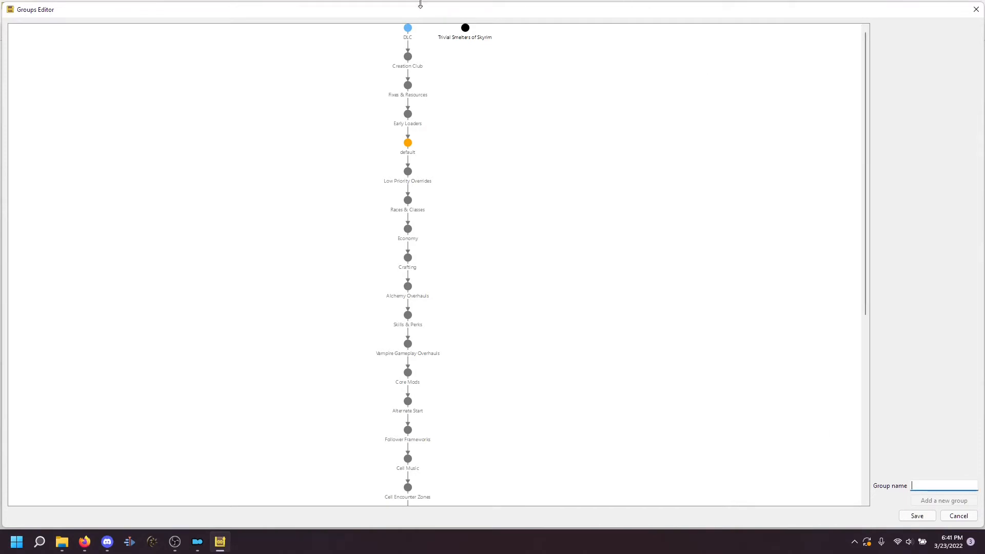
pyautogui.moveTo(464, 72)
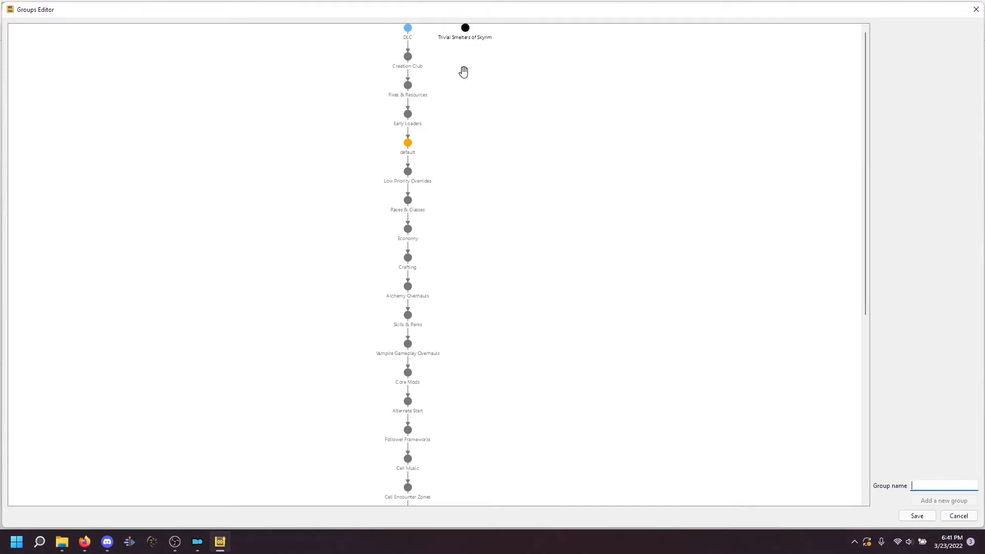
pyautogui.moveTo(465, 29)
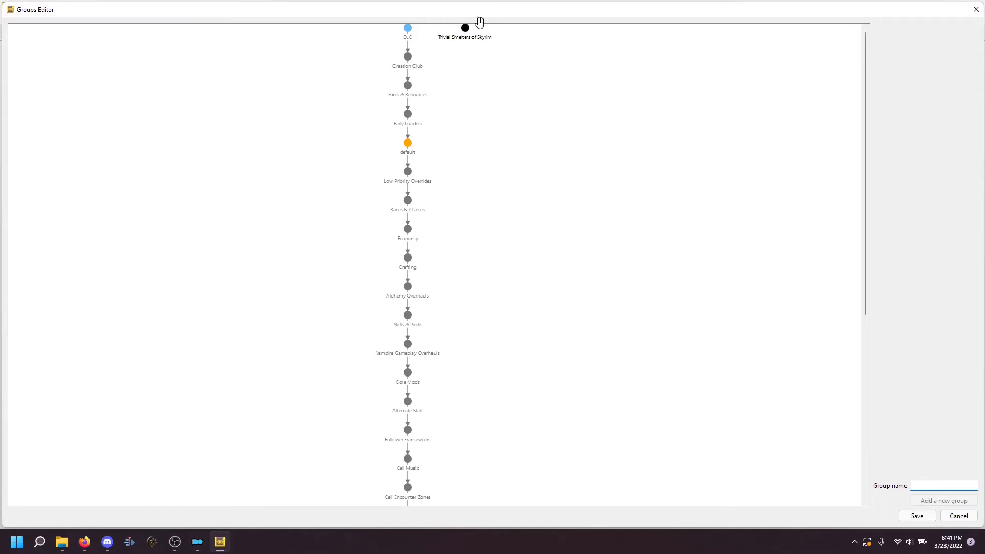
pyautogui.moveTo(469, 123)
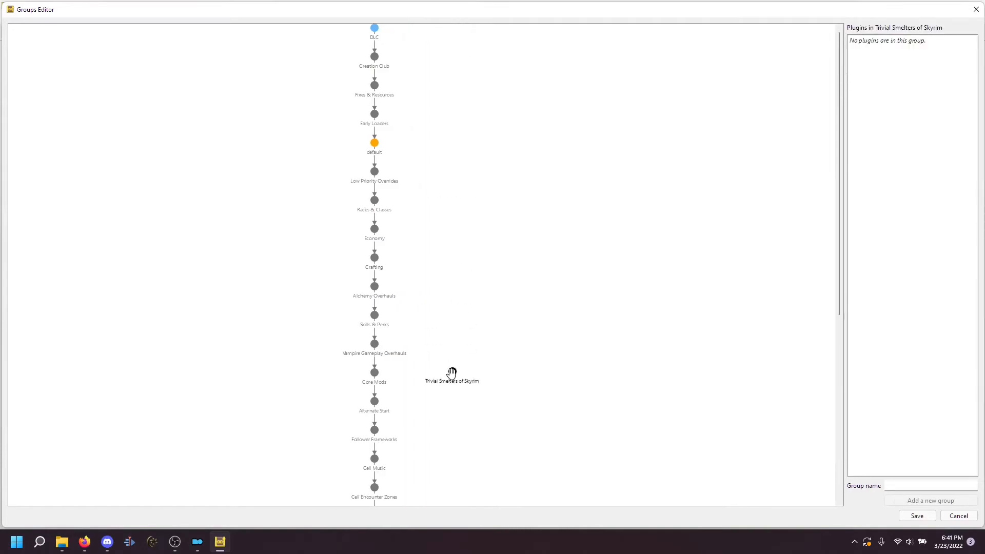
pyautogui.scroll(-3)
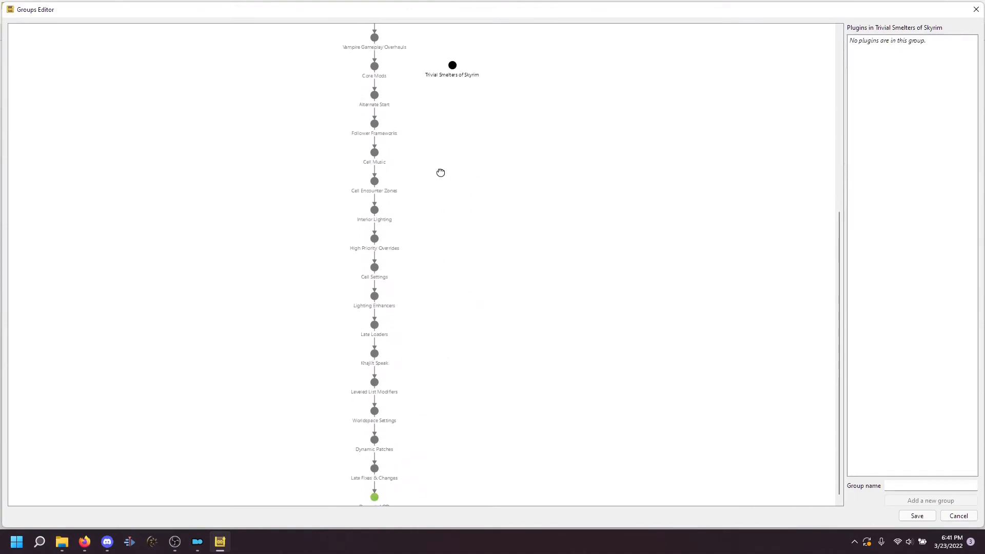
pyautogui.moveTo(454, 67)
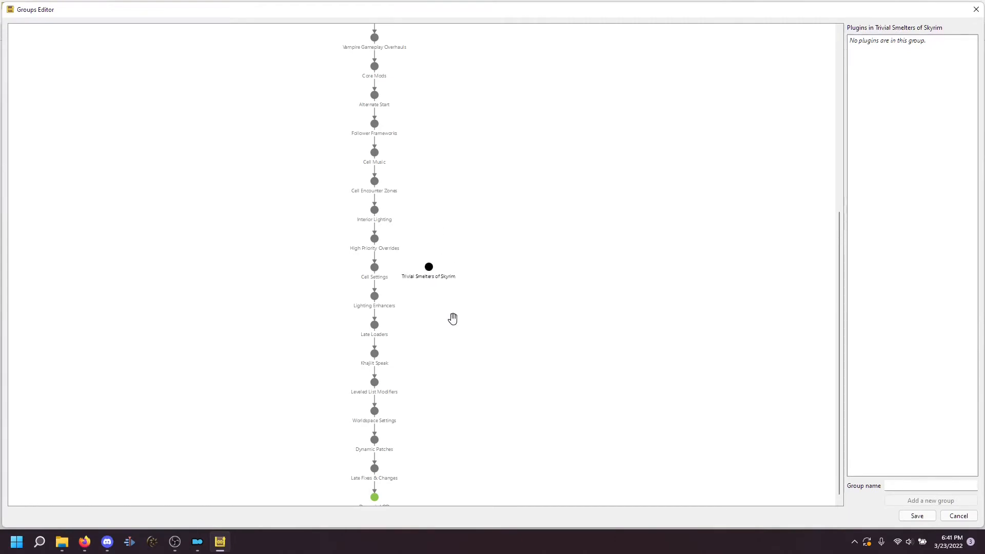
pyautogui.moveTo(370, 268)
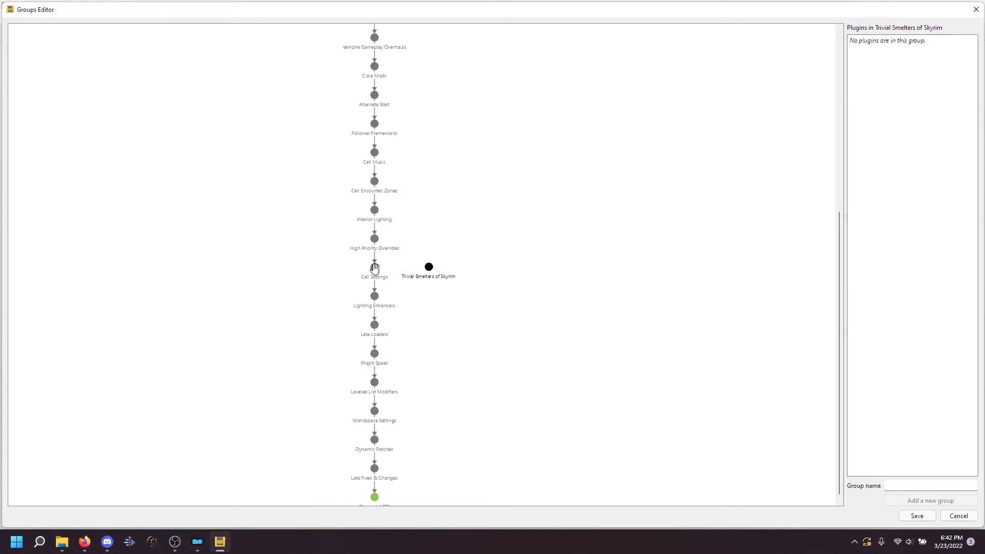
# Draw an edge from Cell Settings to Trivial Smelters of Skyrim.
pyautogui.click(374, 265)
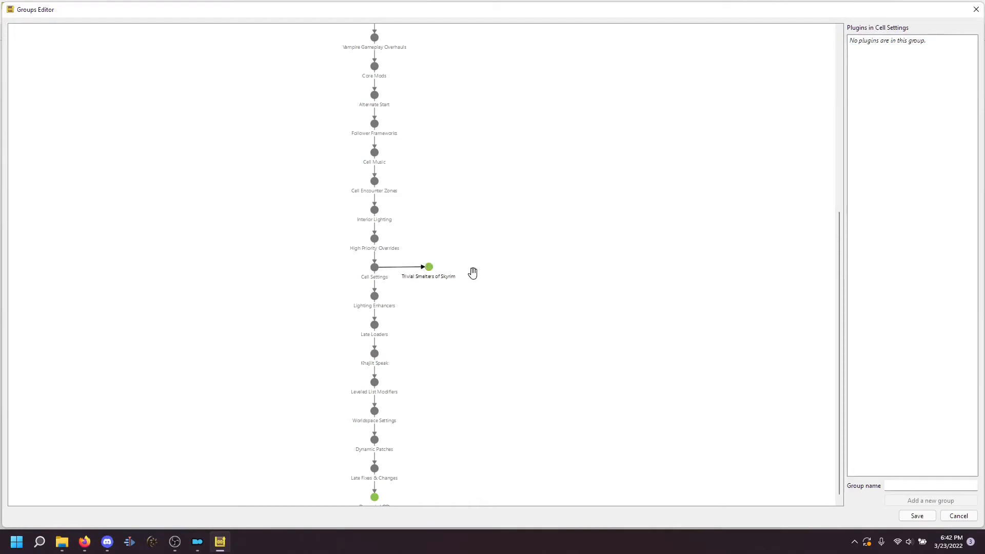
pyautogui.moveTo(435, 333)
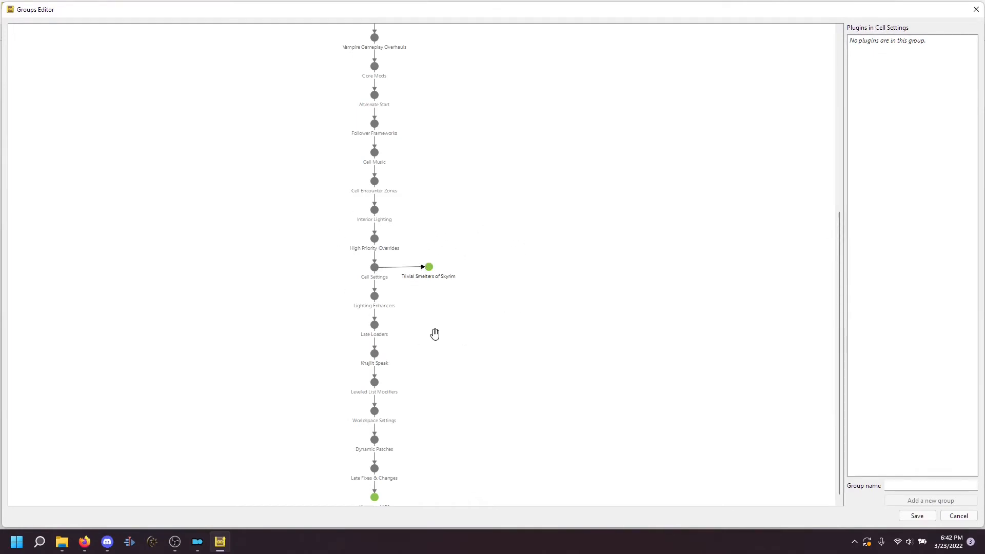
pyautogui.moveTo(407, 269)
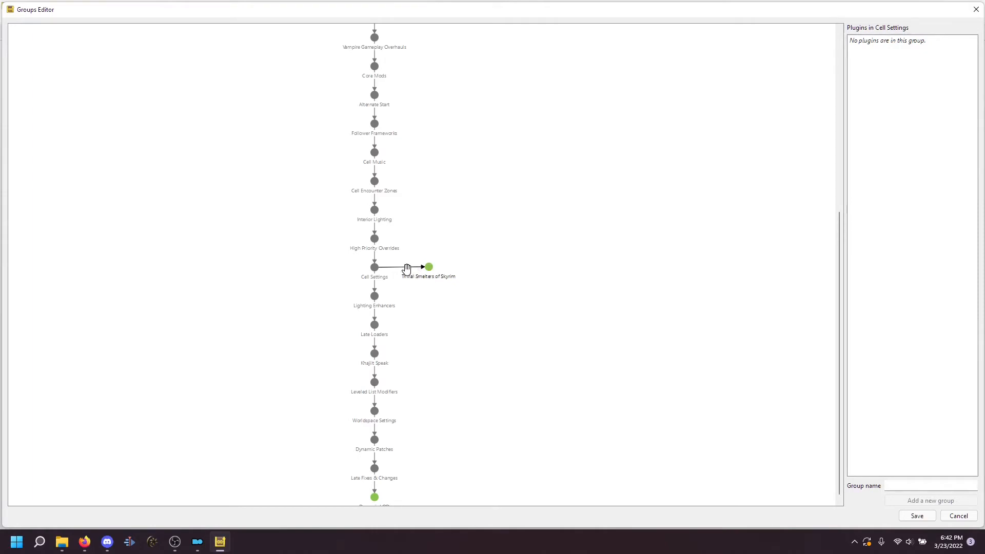
pyautogui.moveTo(403, 269)
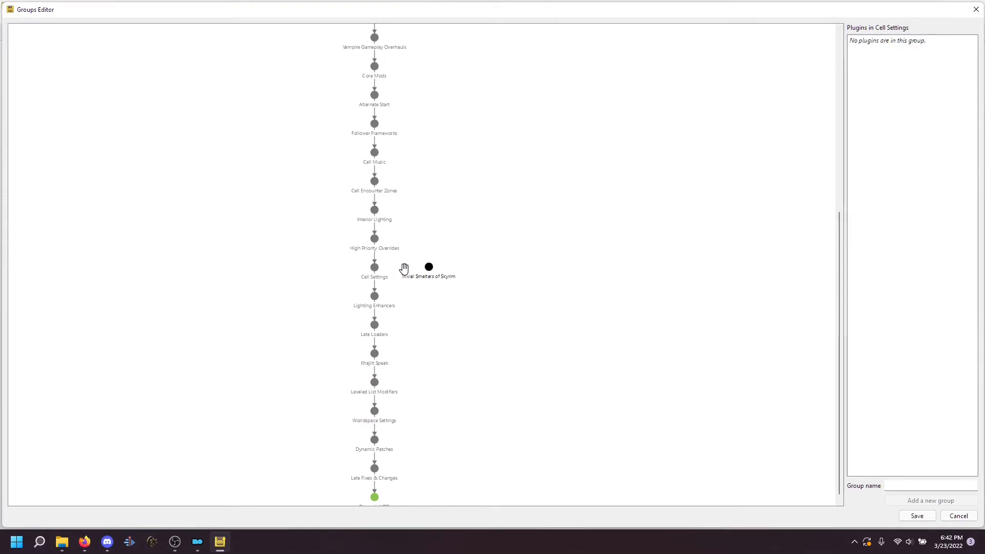
pyautogui.moveTo(378, 266)
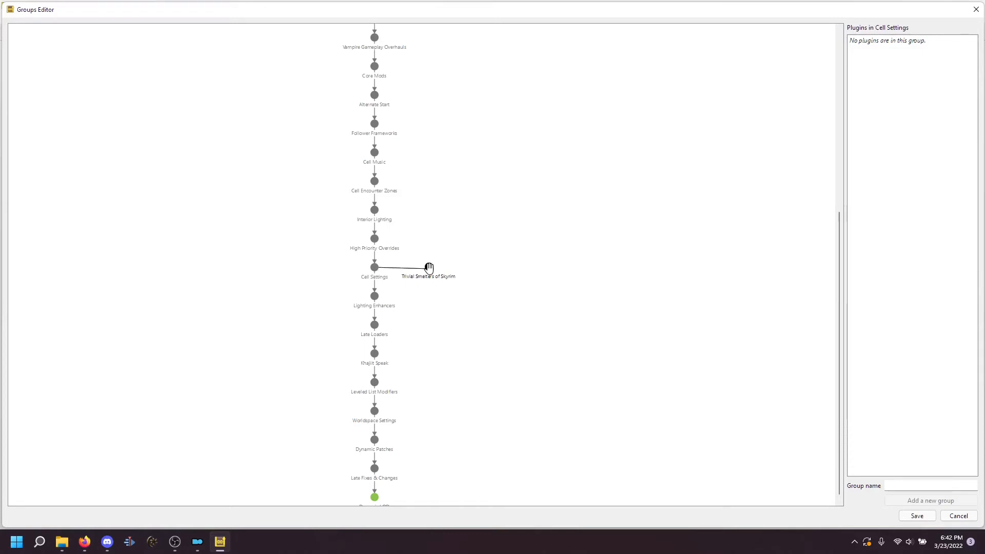
pyautogui.click(428, 266)
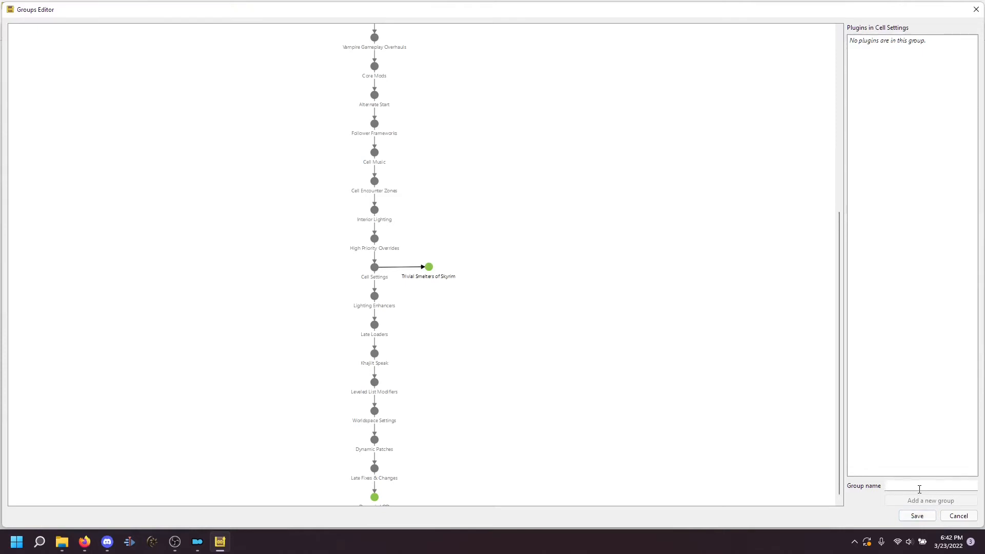
# Enter group names MLU Patches, CCOR Patches, CAC, Snazzy and Merge Patches.
pyautogui.write('MLU Patc')
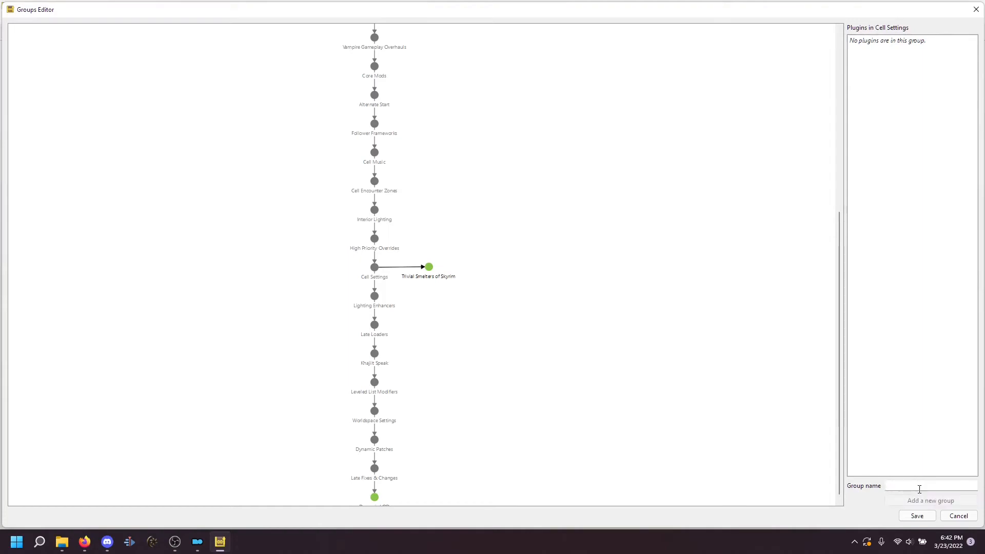
pyautogui.write('CCOR Patc')
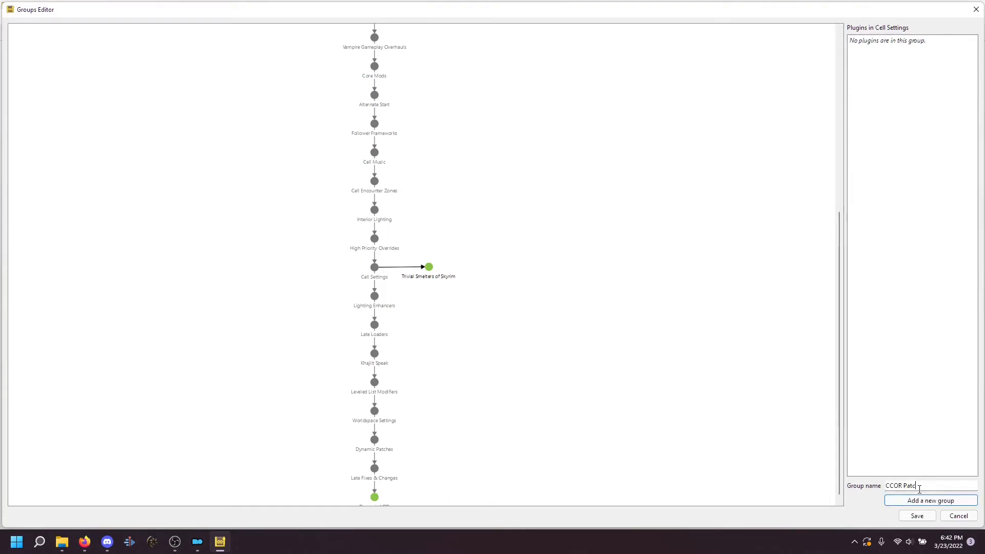
pyautogui.write('CAC')
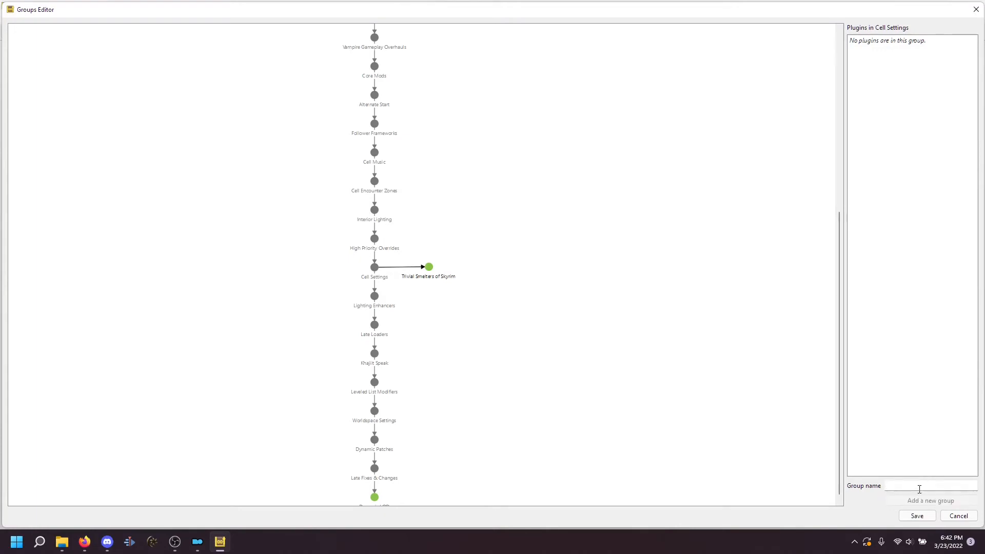
pyautogui.write('Snazzy')
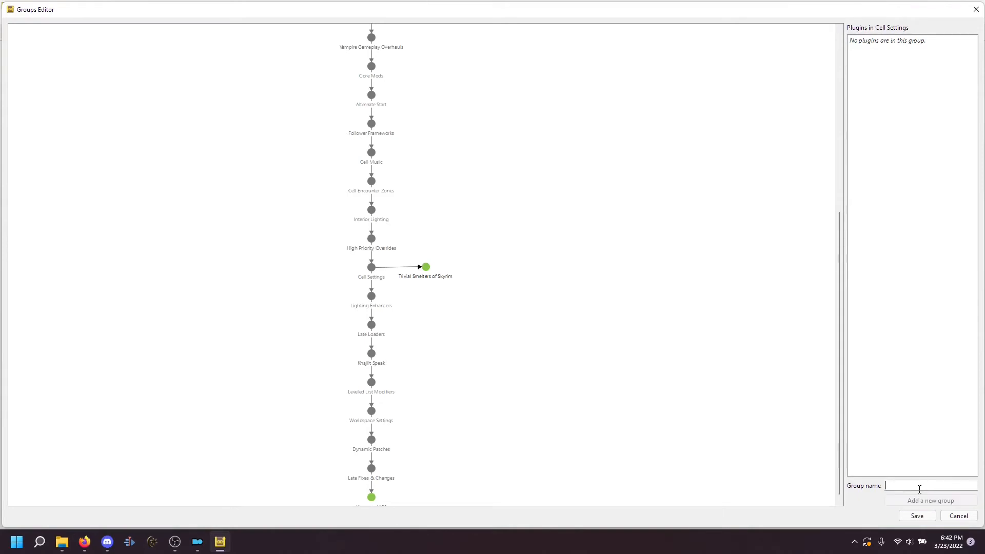
pyautogui.write('Merge Pat')
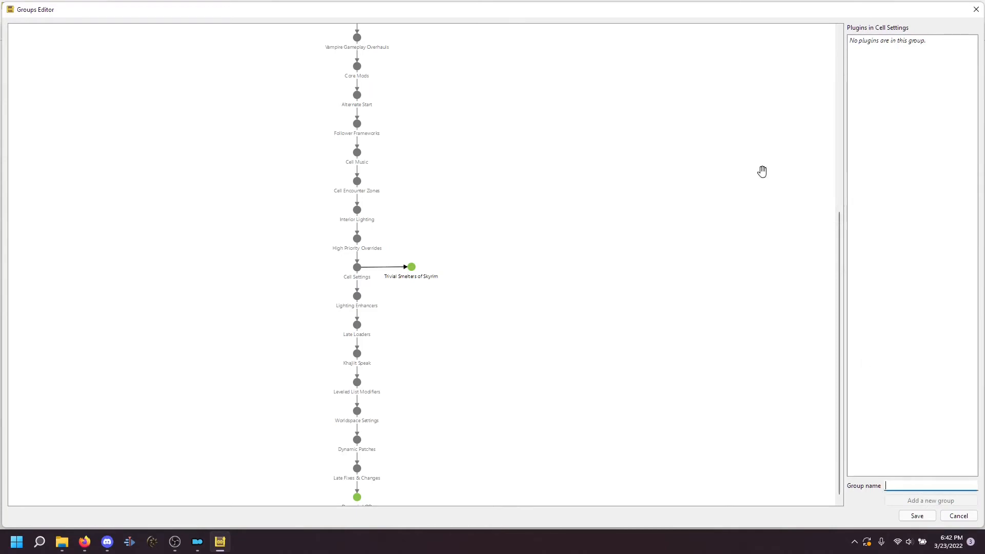
# Link Trivial Smelters to MLU Patches, chain the patches, and Merge Patches to Lighting Enhancers.
pyautogui.scroll(3)
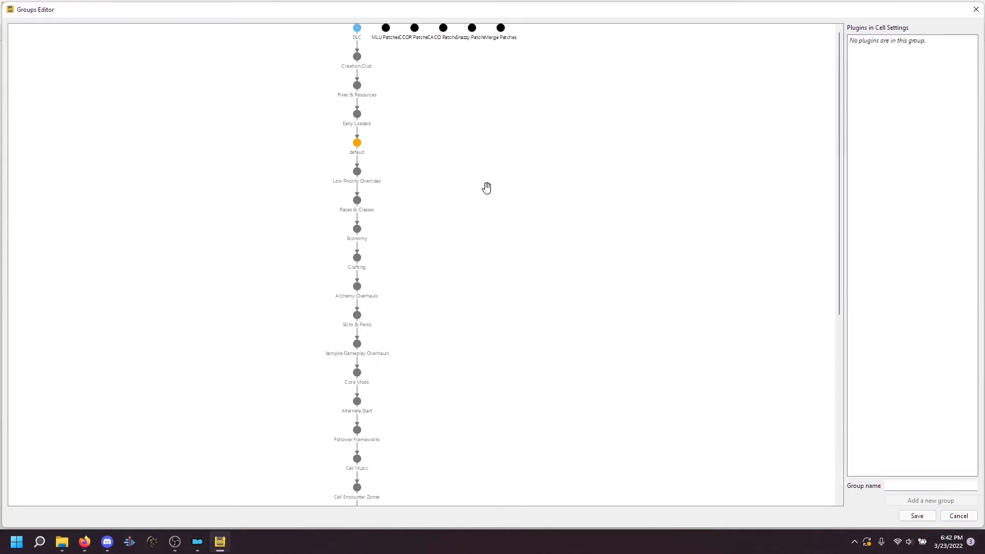
pyautogui.moveTo(386, 30)
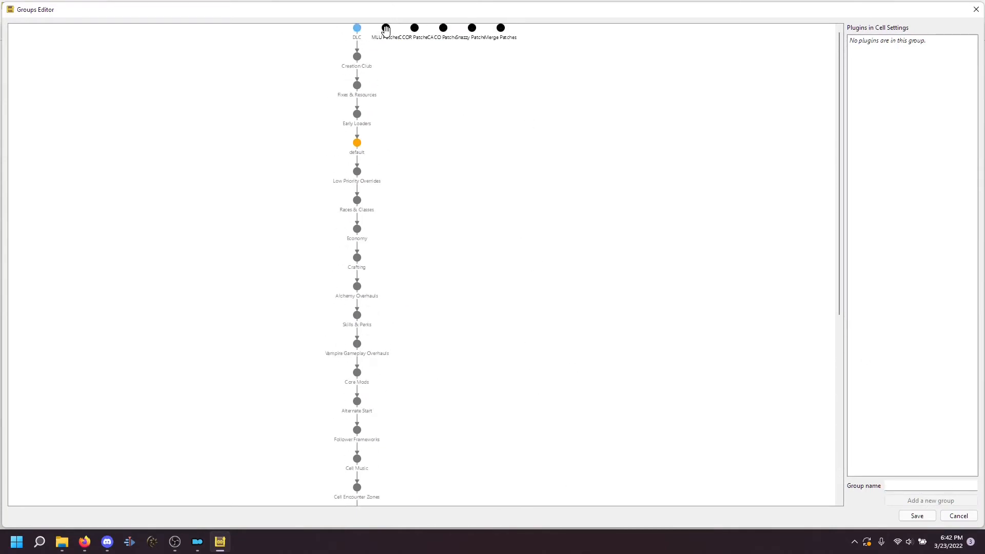
pyautogui.click(383, 28)
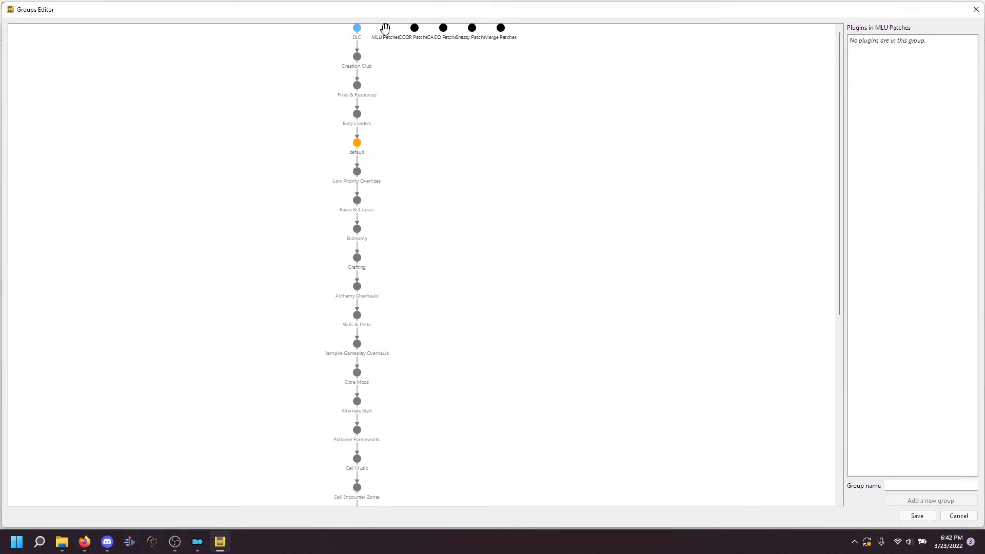
pyautogui.click(414, 28)
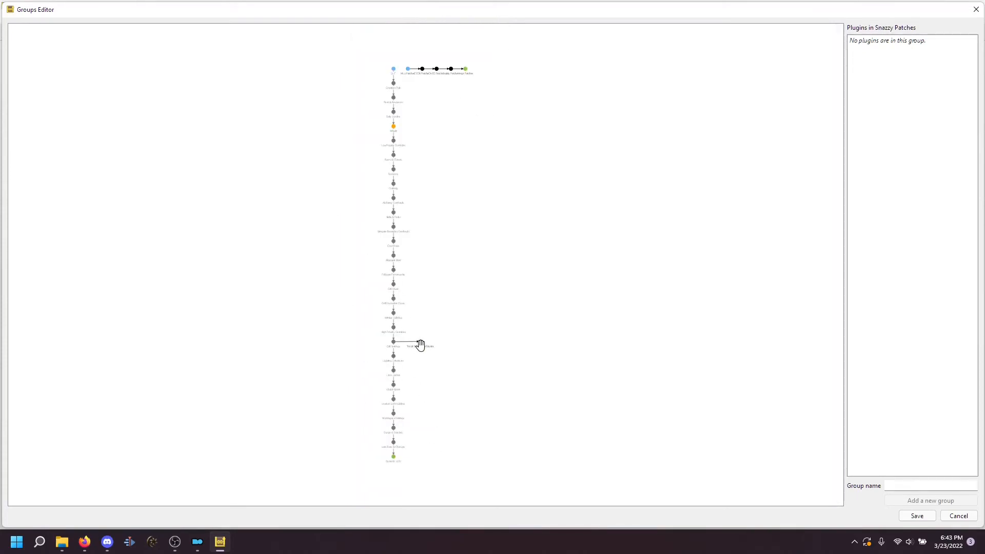
pyautogui.click(419, 345)
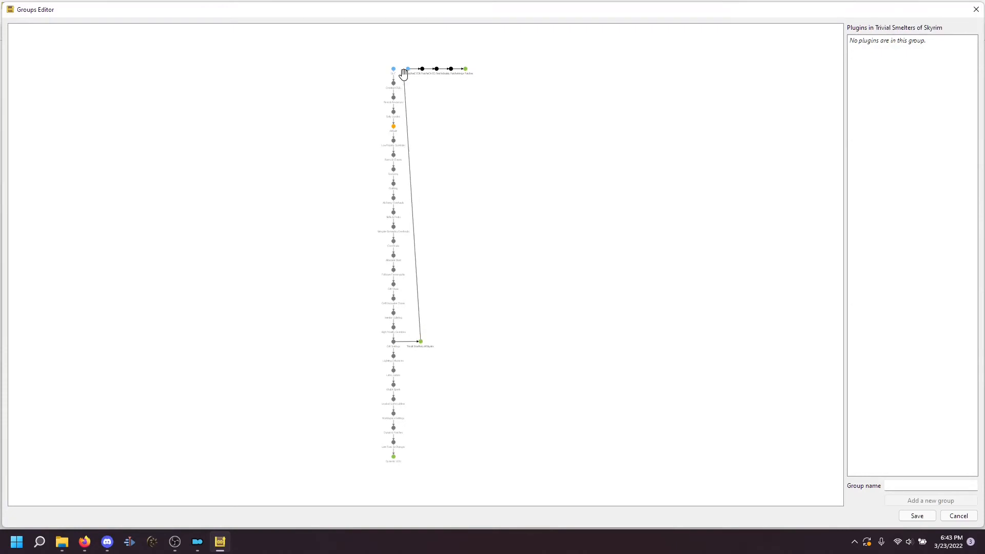
pyautogui.moveTo(406, 64)
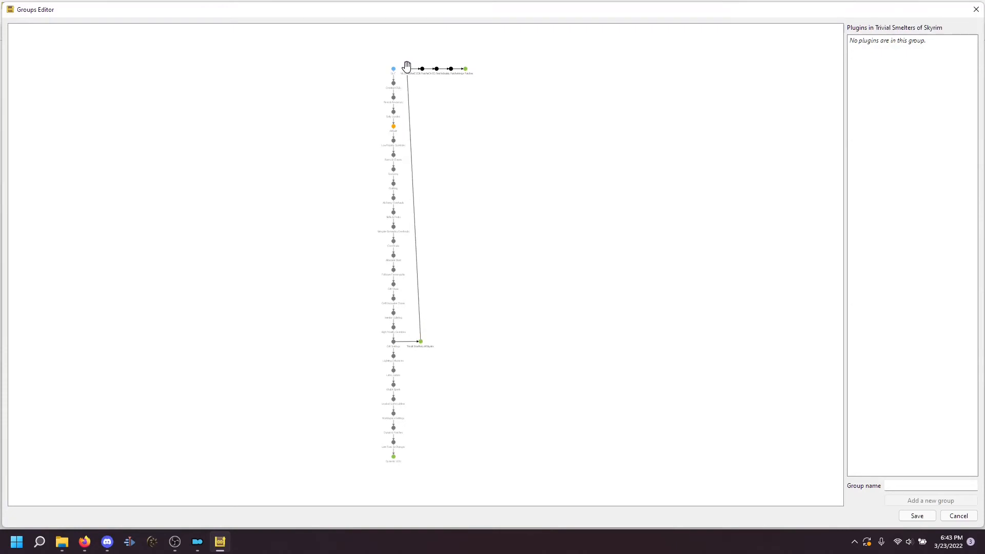
pyautogui.moveTo(464, 71)
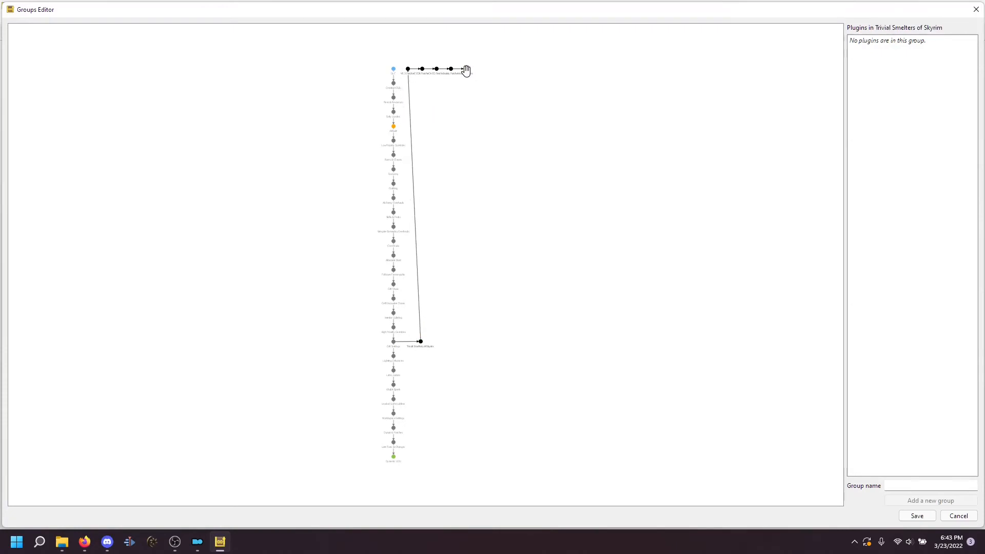
pyautogui.click(466, 68)
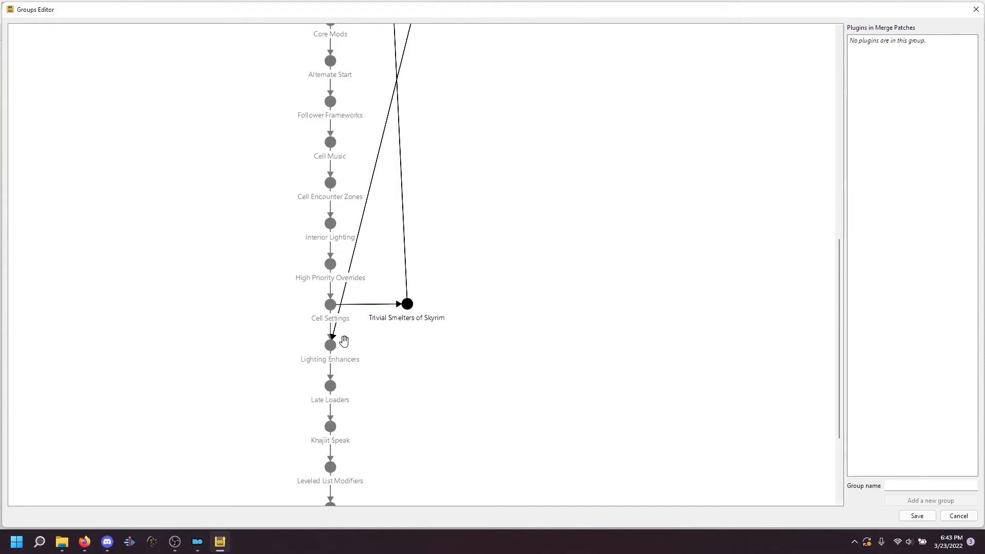
pyautogui.moveTo(401, 360)
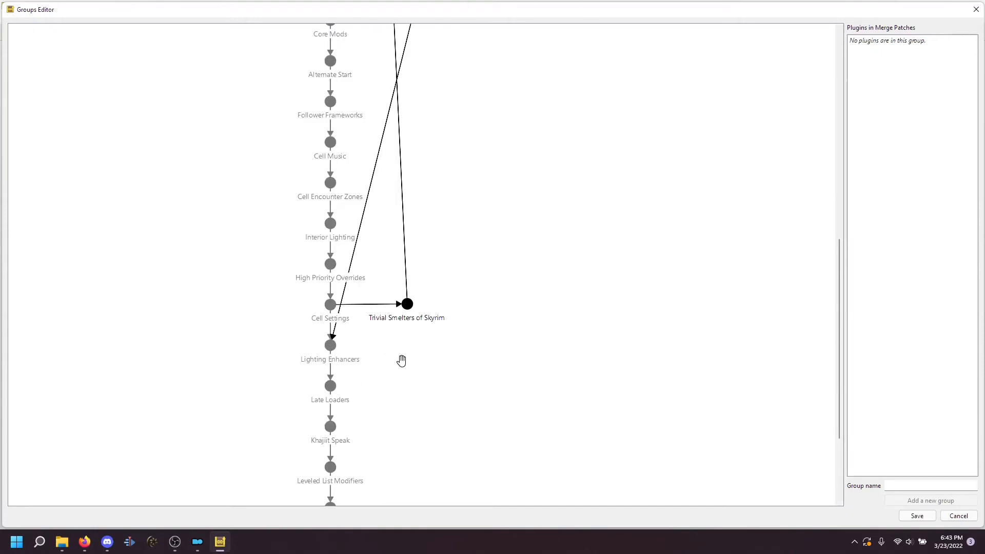
pyautogui.moveTo(400, 269)
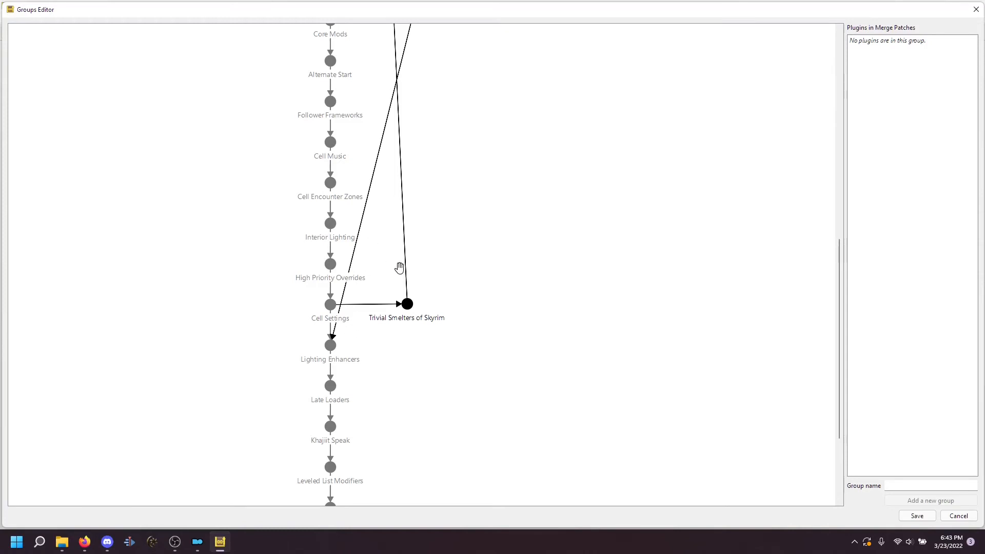
pyautogui.scroll(-3)
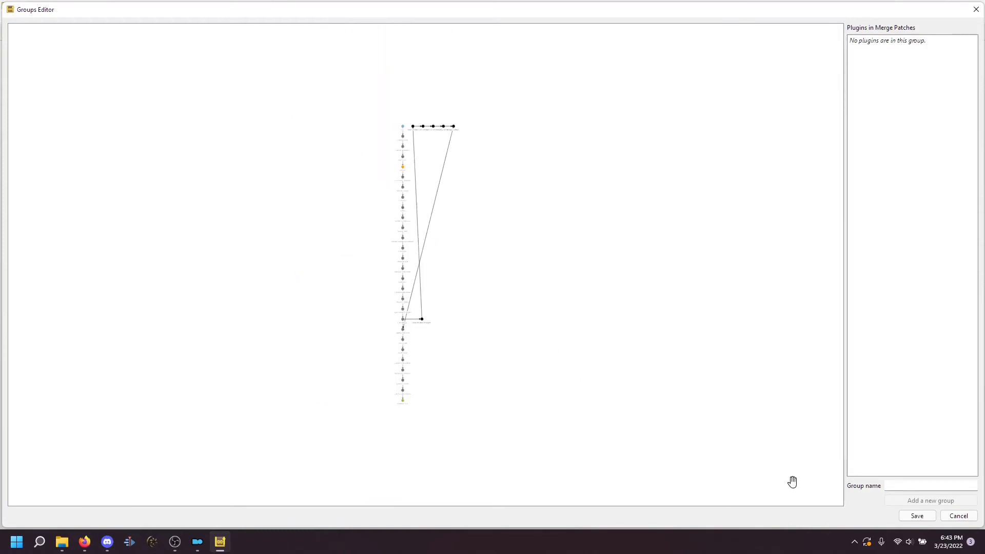
pyautogui.moveTo(916, 515)
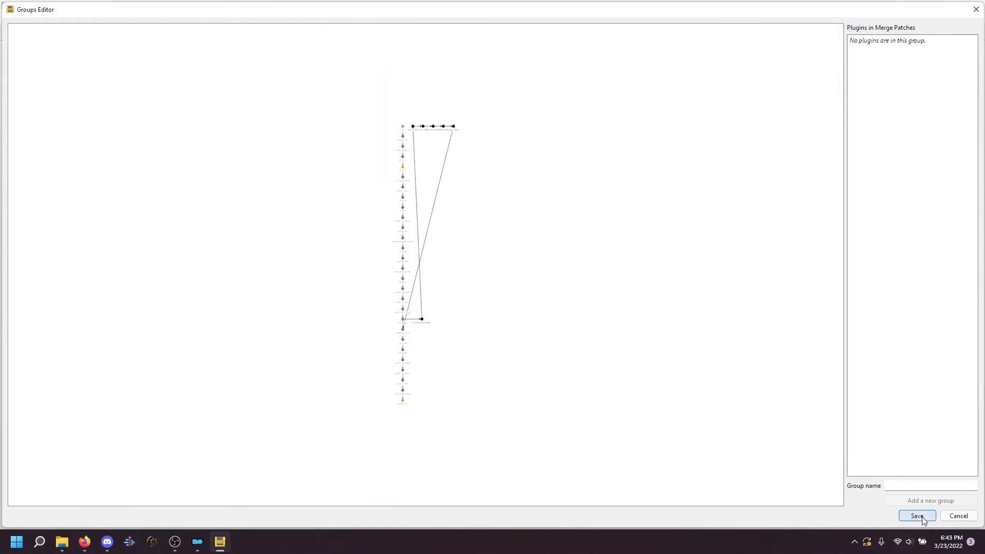
pyautogui.moveTo(419, 125)
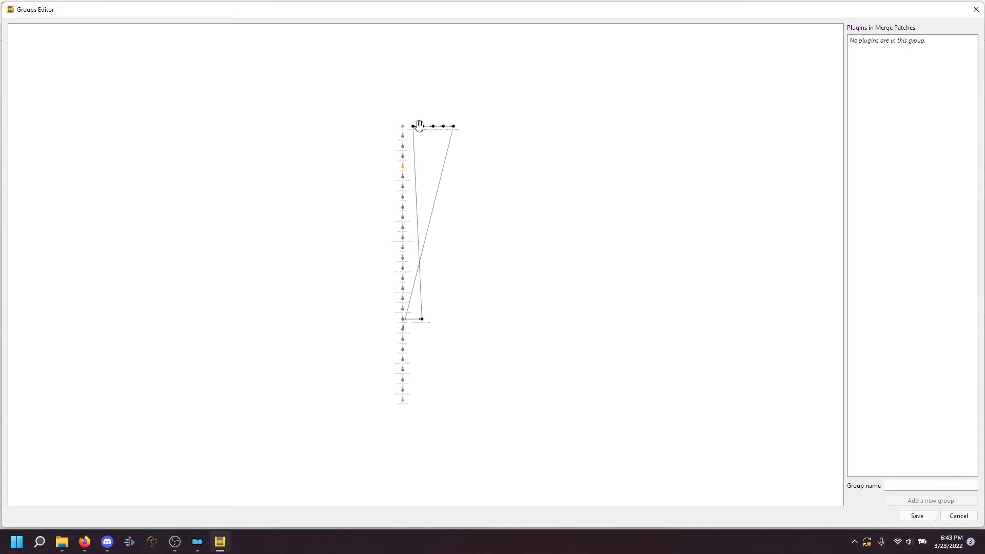
pyautogui.moveTo(448, 121)
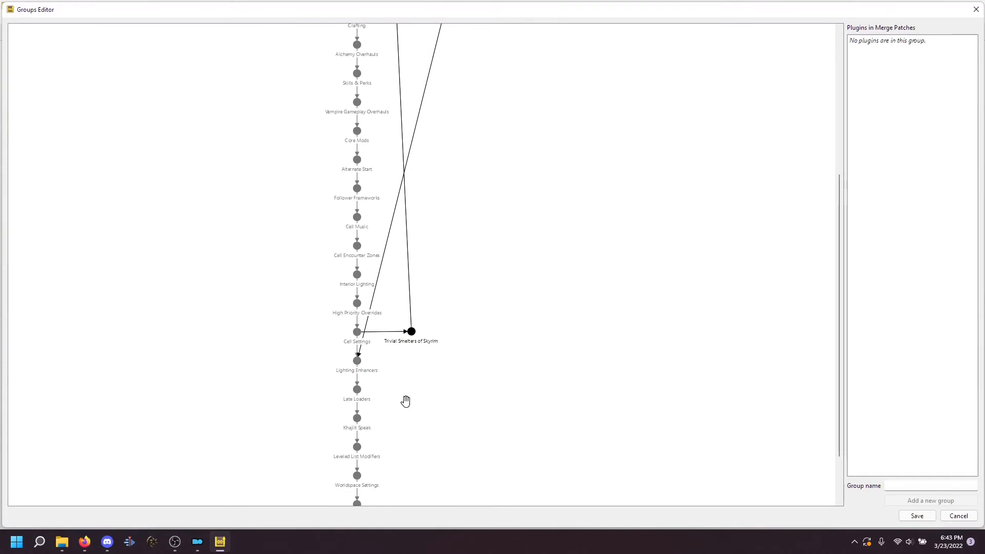
pyautogui.moveTo(408, 463)
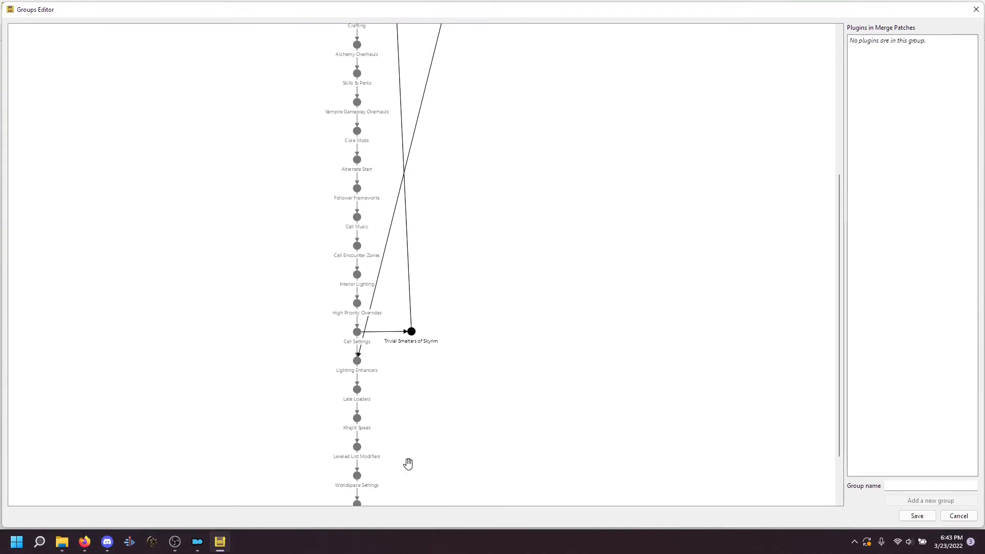
pyautogui.moveTo(403, 457)
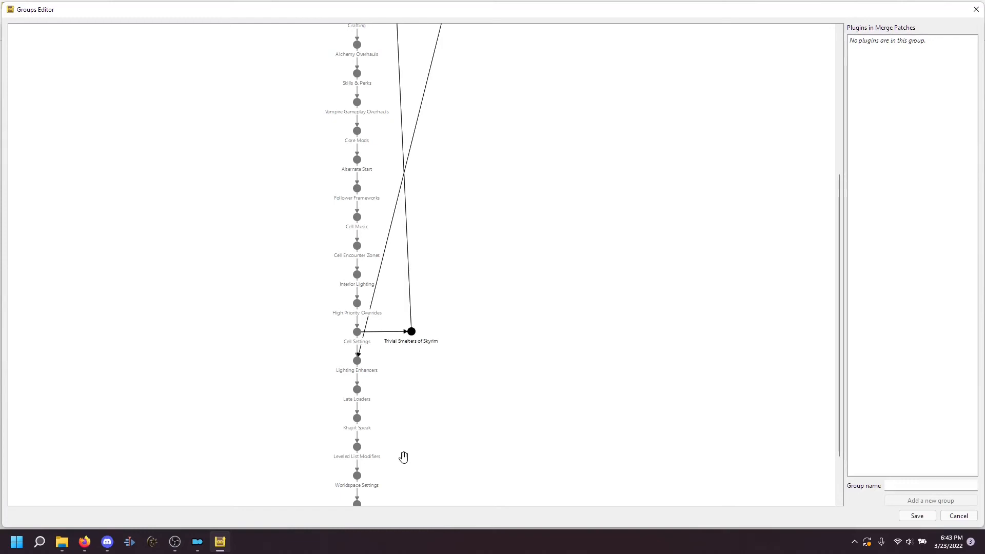
pyautogui.moveTo(898, 497)
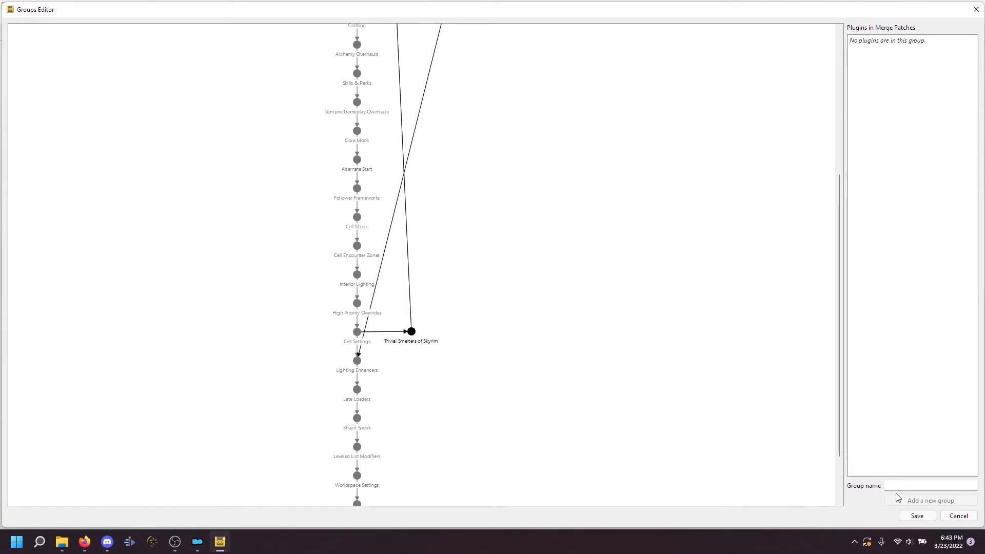
# Create the Village Mods group and link Alternate Start → Village Mods → Follower Frameworks.
pyautogui.write('Vil')
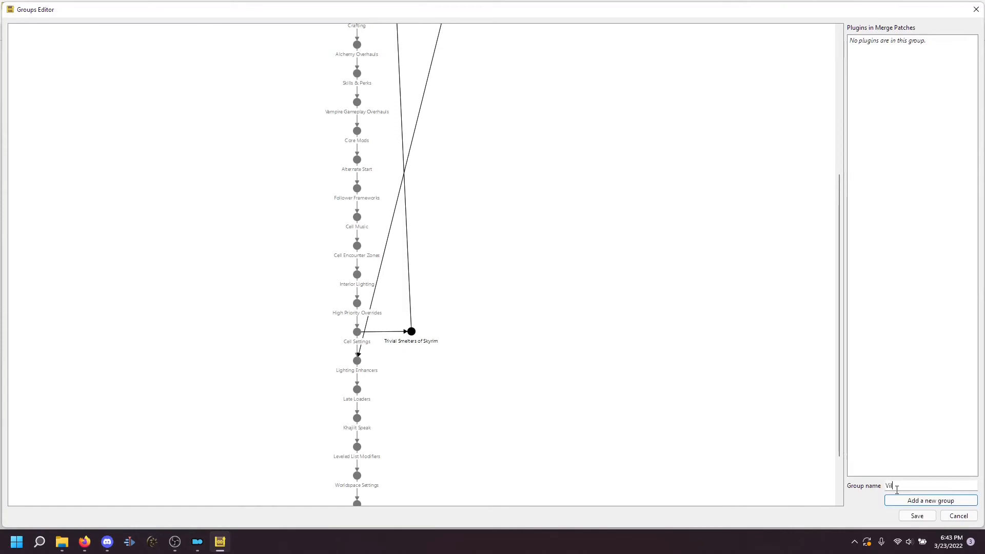
pyautogui.write('lage')
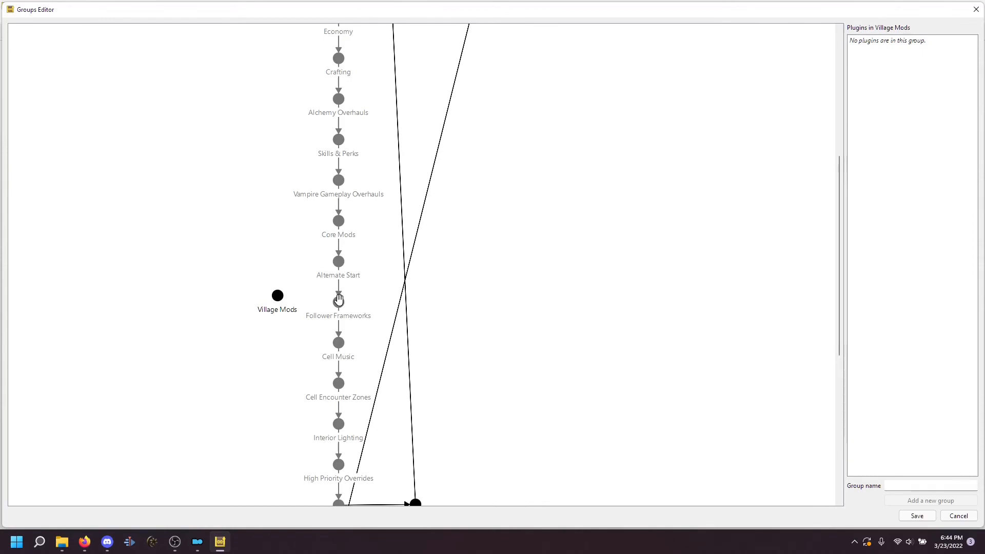
pyautogui.click(338, 300)
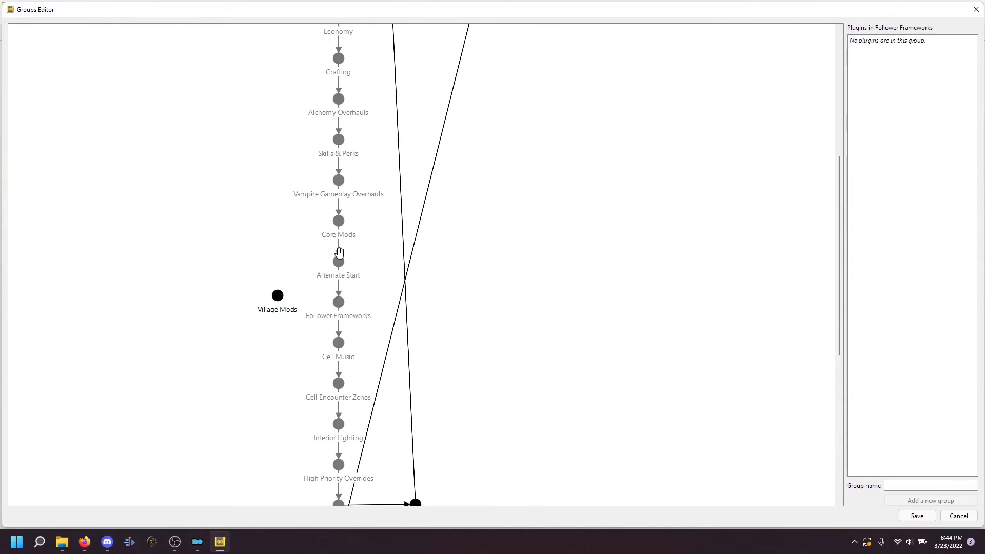
pyautogui.click(277, 296)
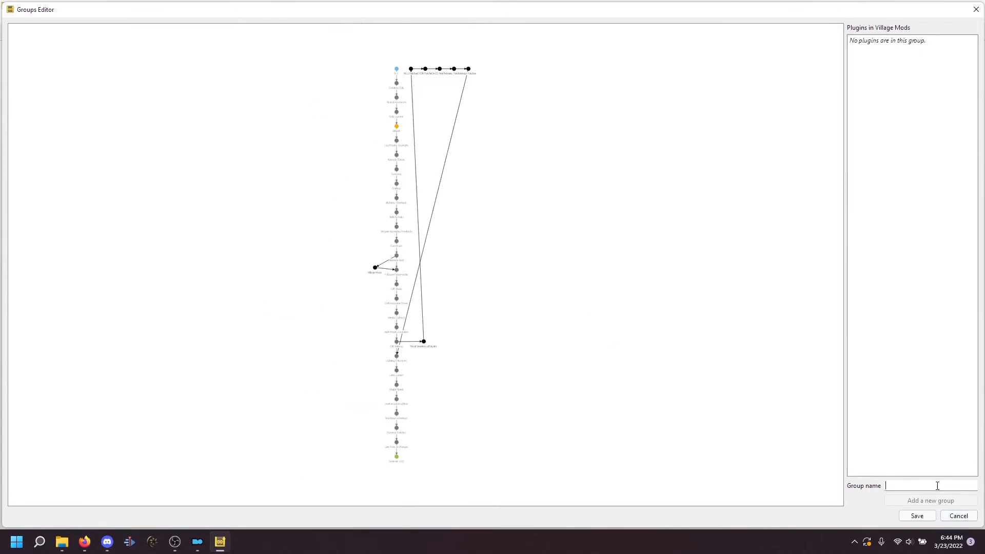
# Add NPC Retextures and Consistency Patches groups, fixing a typo in the first name.
pyautogui.write('NPC')
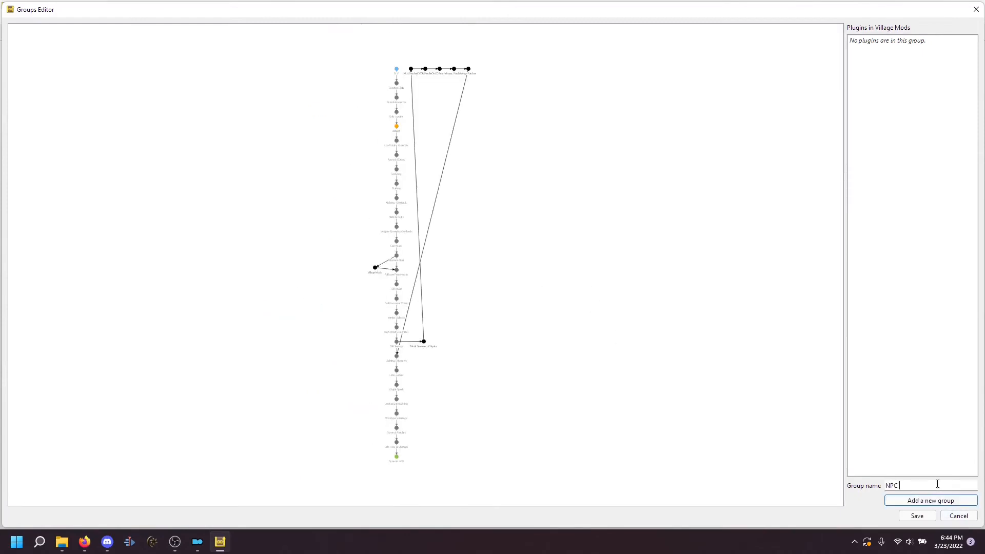
pyautogui.write('Retextures')
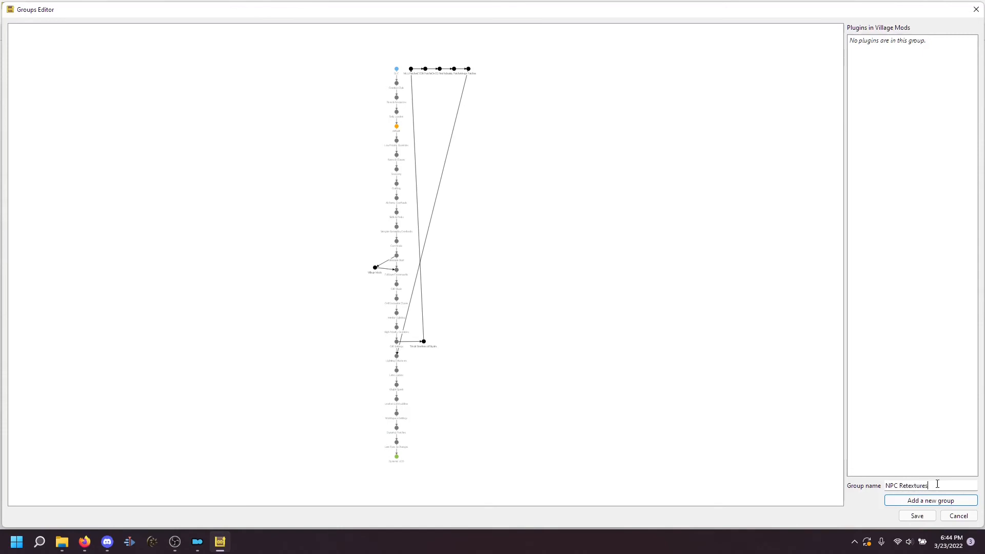
pyautogui.press('Backspace')
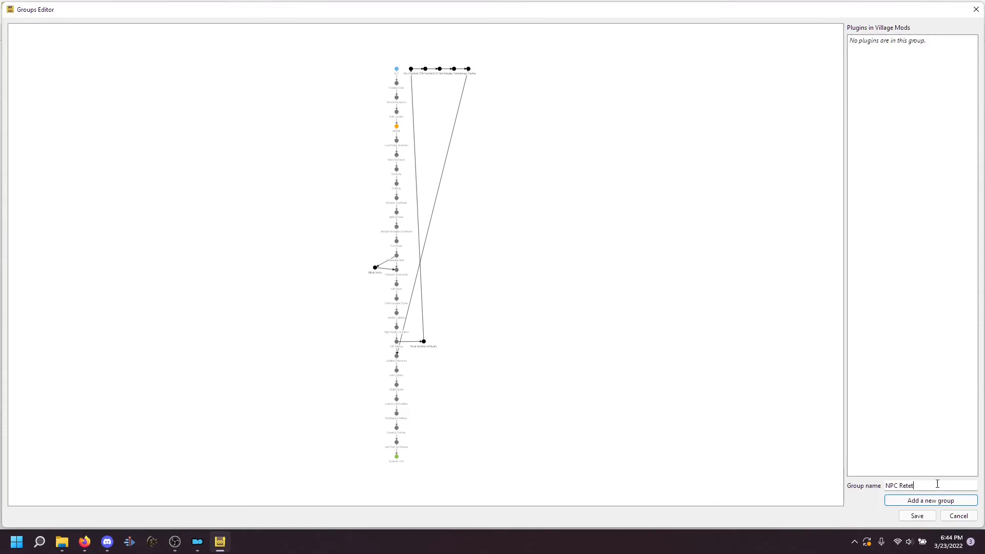
pyautogui.write('xtures')
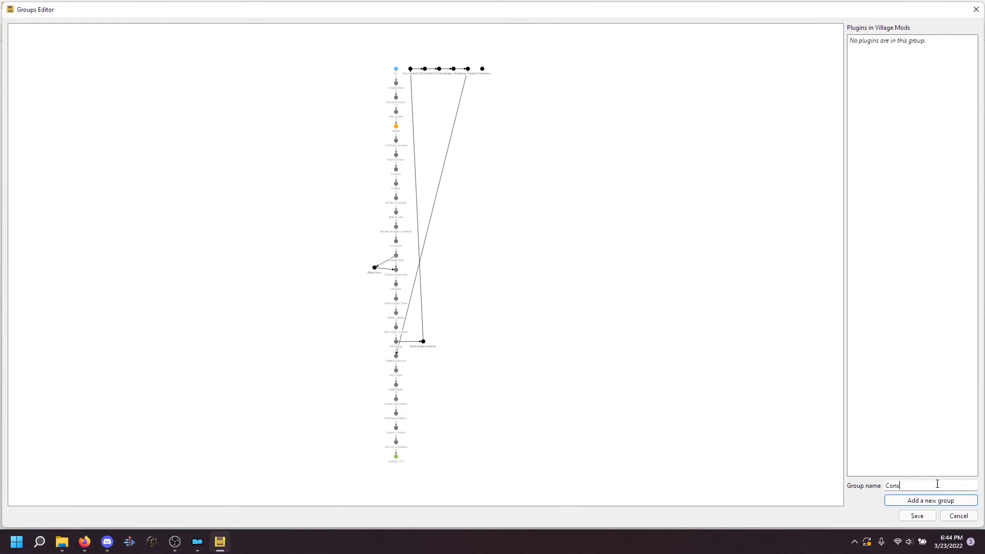
pyautogui.write('istency Patches')
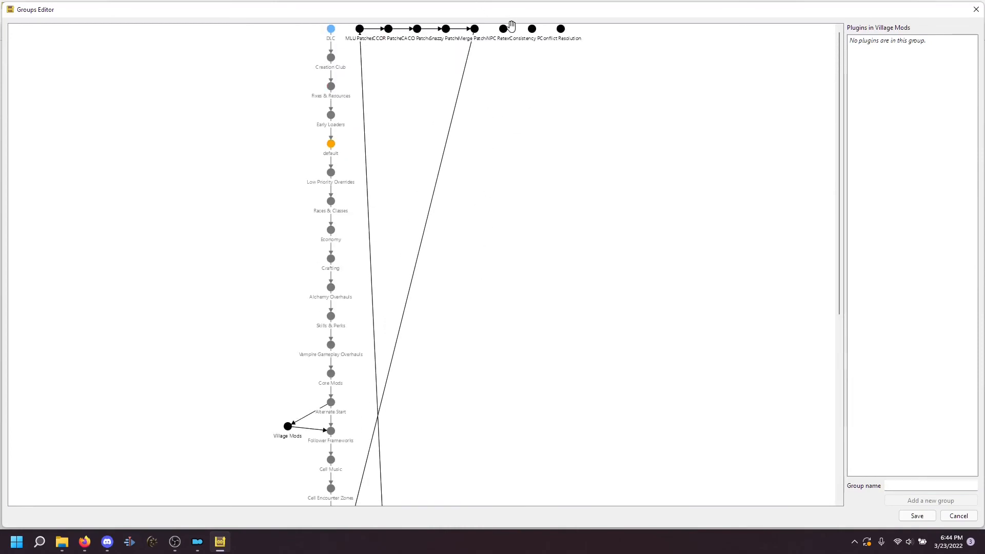
# Place NPC Retextures and Conflict Resolution below Consistency Patches, then save and close the Groups Editor.
pyautogui.click(531, 29)
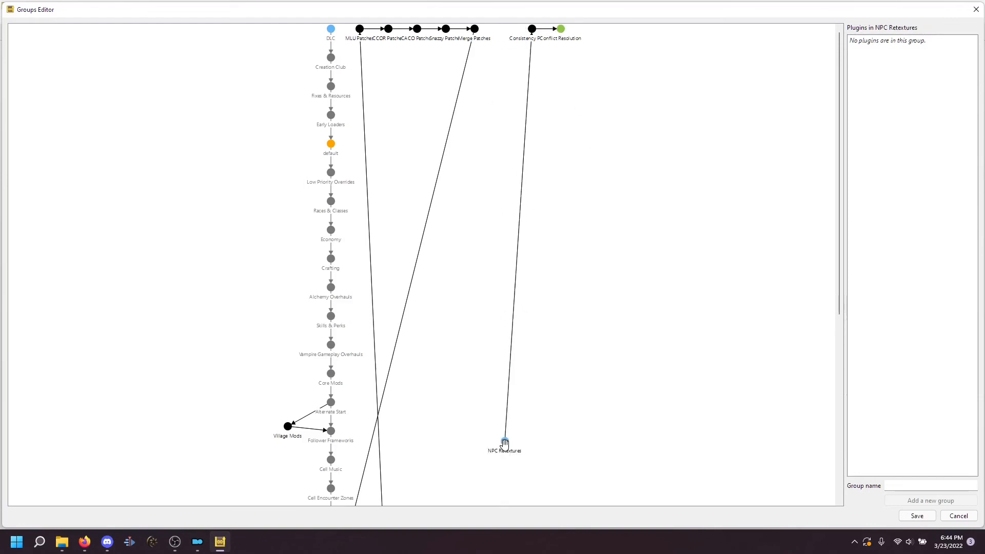
pyautogui.click(542, 452)
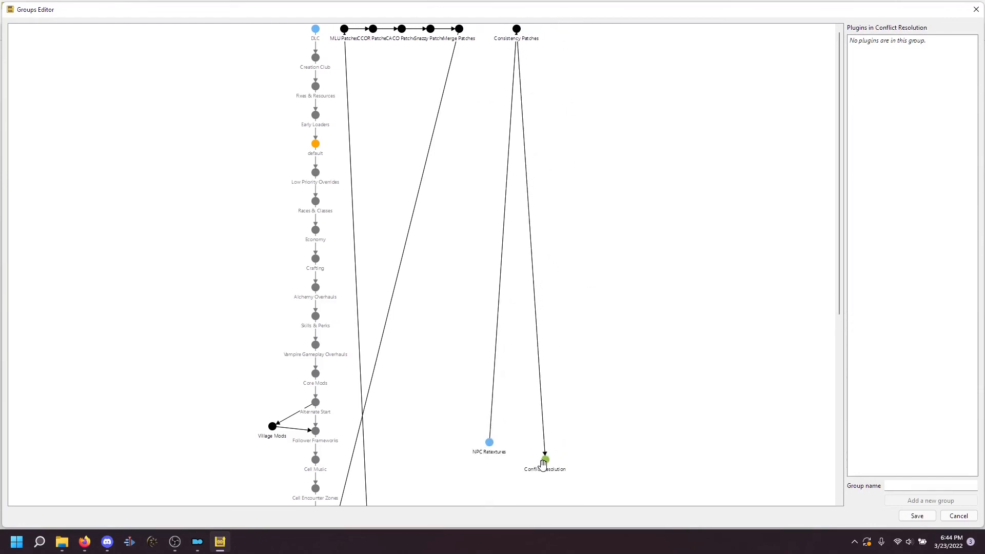
pyautogui.scroll(-3)
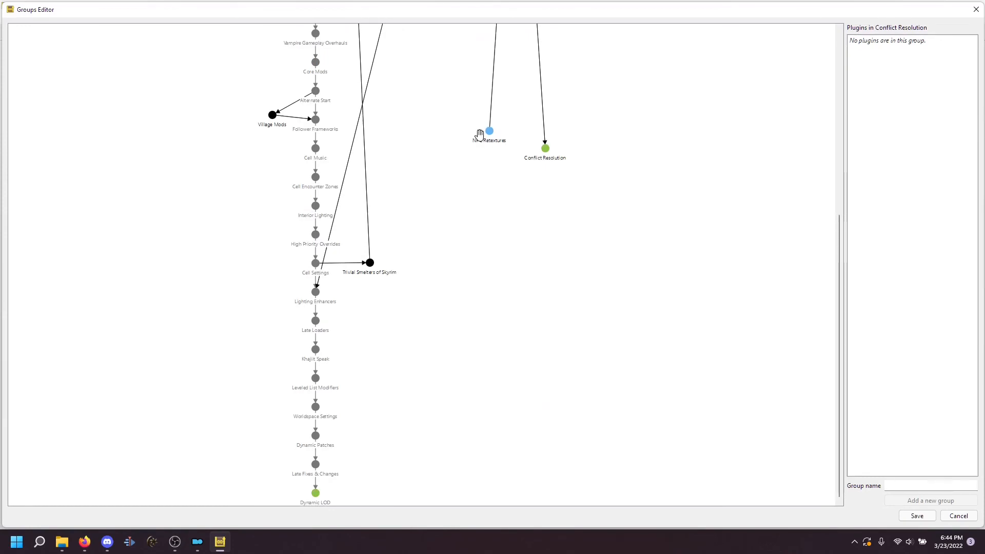
pyautogui.moveTo(299, 380)
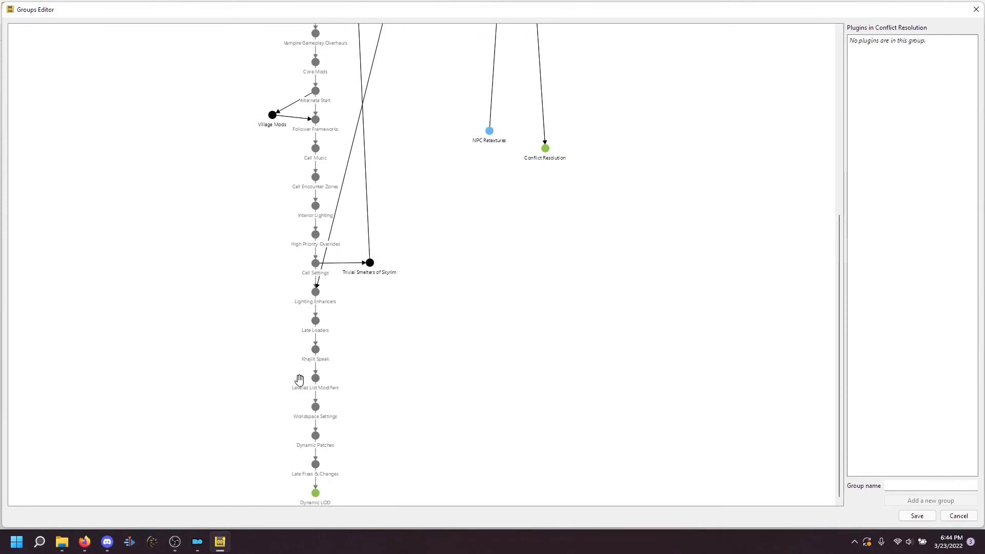
pyautogui.click(315, 349)
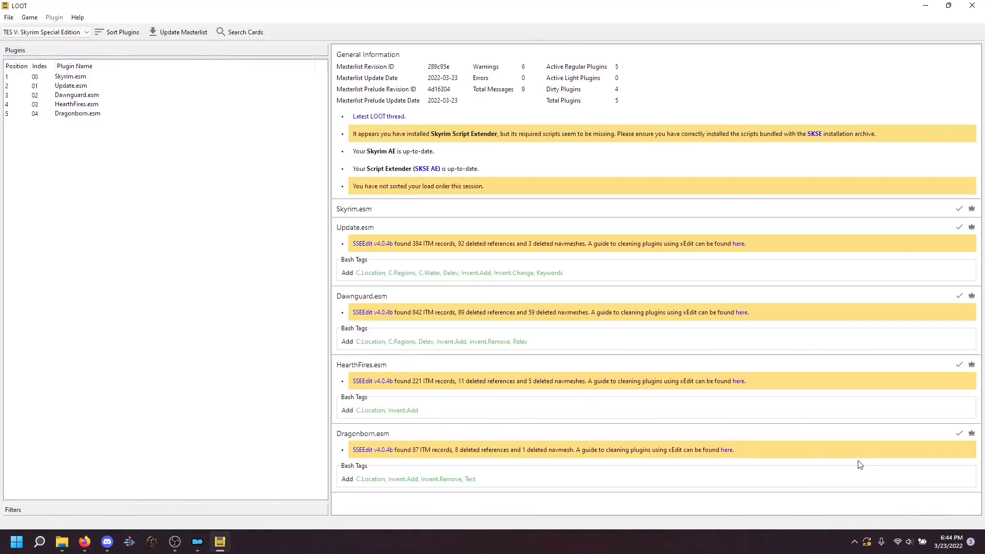
pyautogui.click(54, 17)
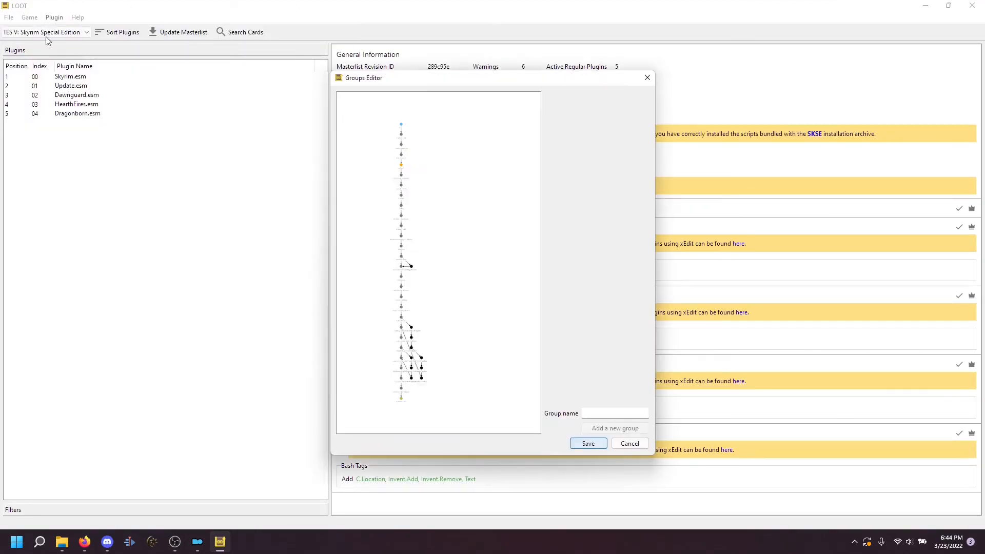
pyautogui.moveTo(366, 383)
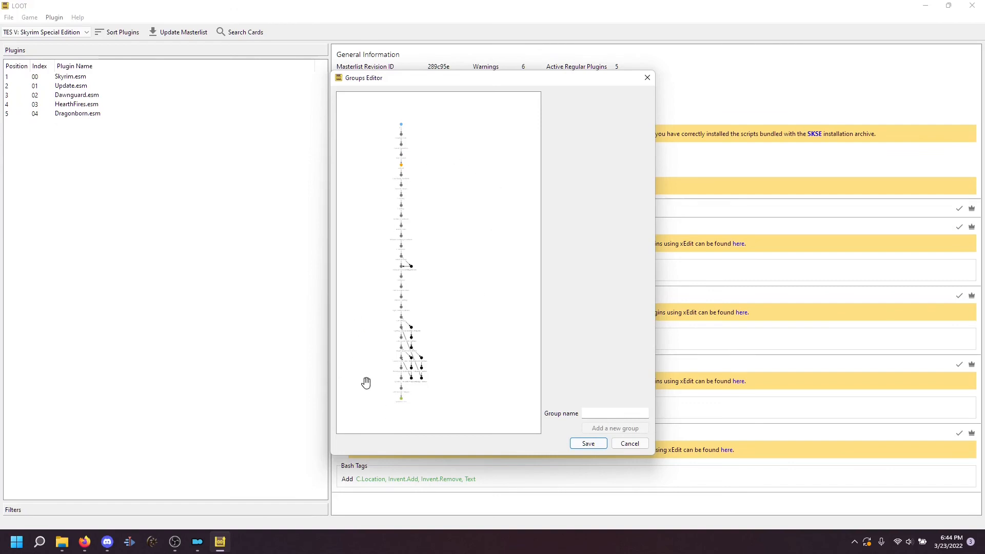
pyautogui.moveTo(462, 220)
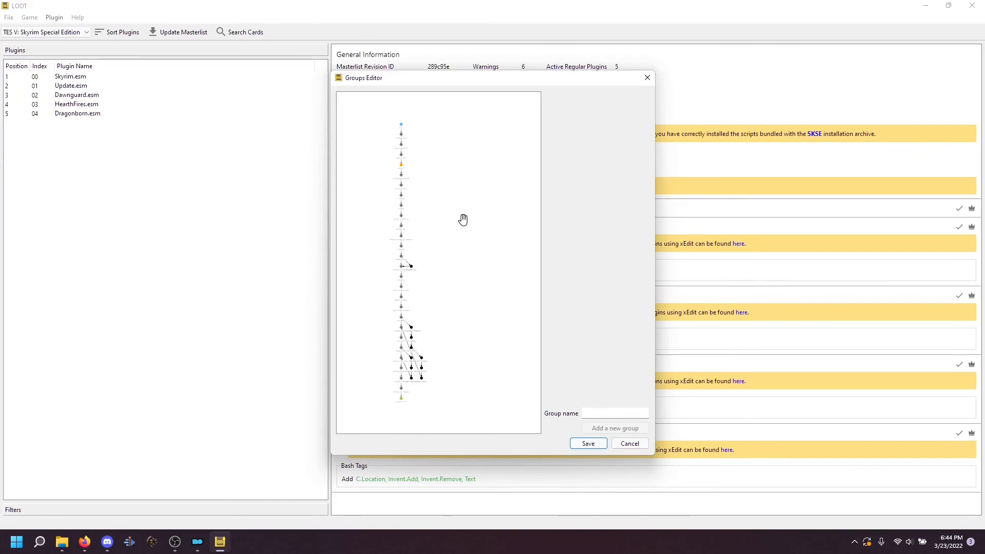
pyautogui.moveTo(628, 443)
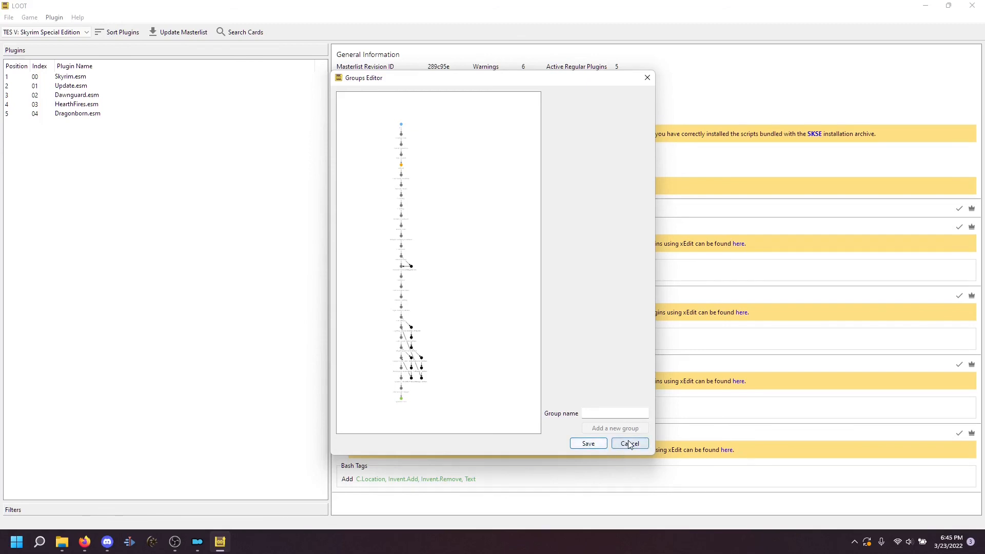
pyautogui.click(628, 443)
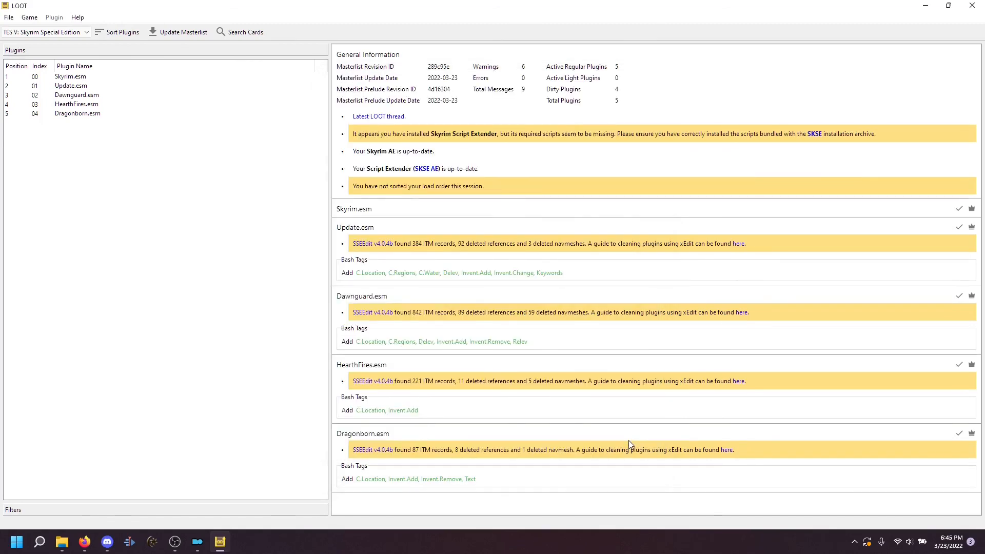